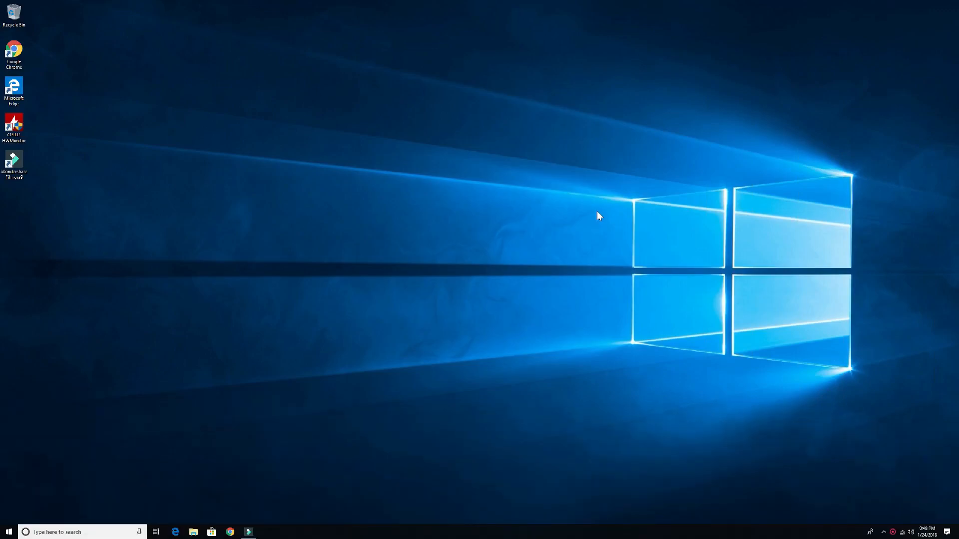
Step: Launch Alienware Command Center from the Windows 10 Start menu's app list
click(8, 531)
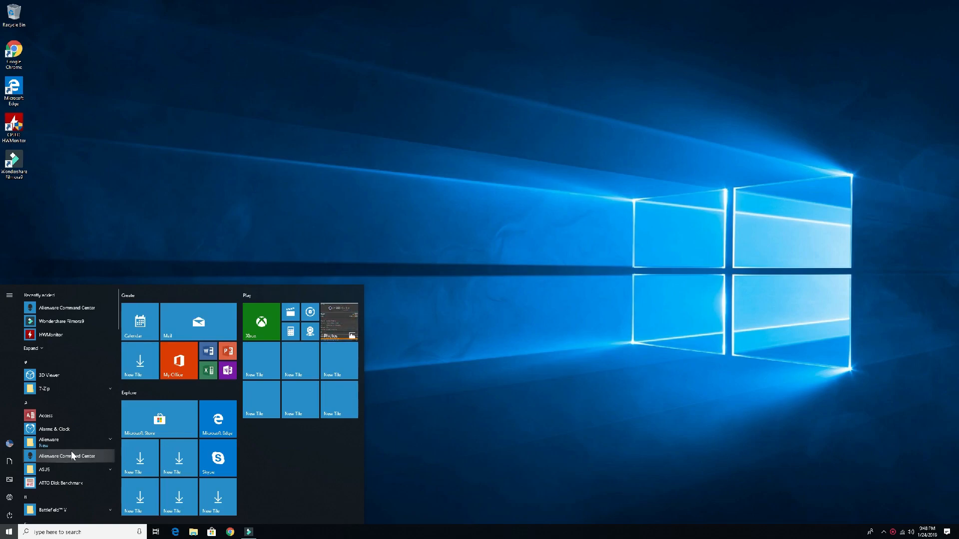
click(68, 456)
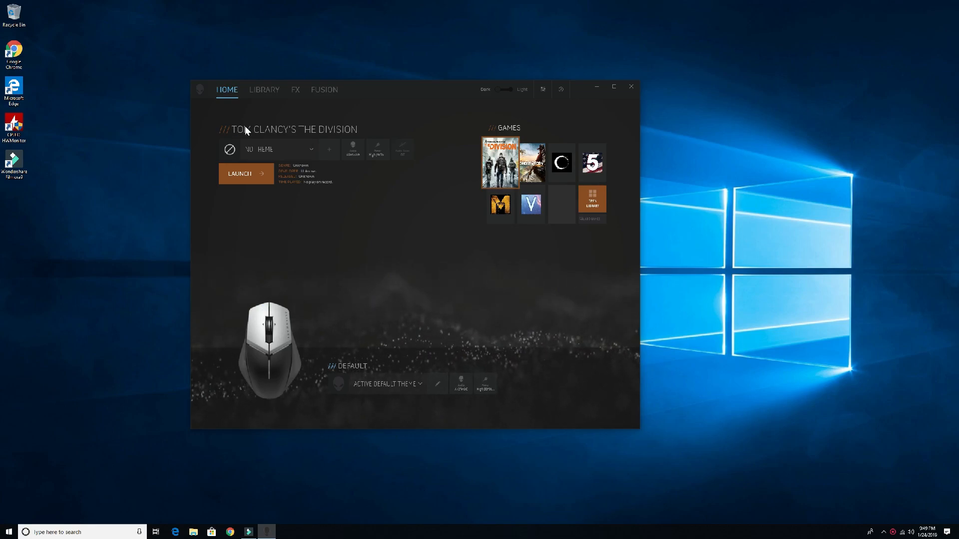
Step: Open the FX section and start a new macro with Create New Macro
click(295, 89)
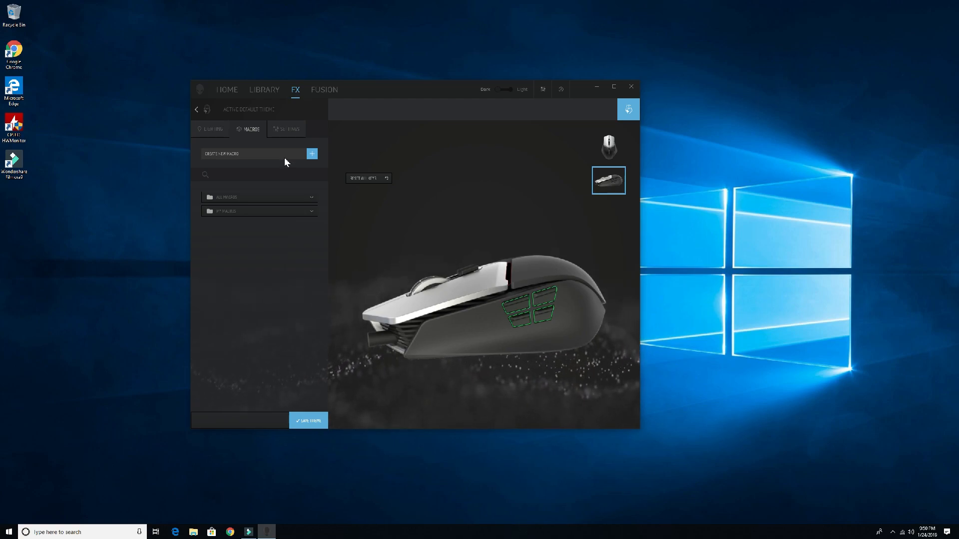
click(311, 154)
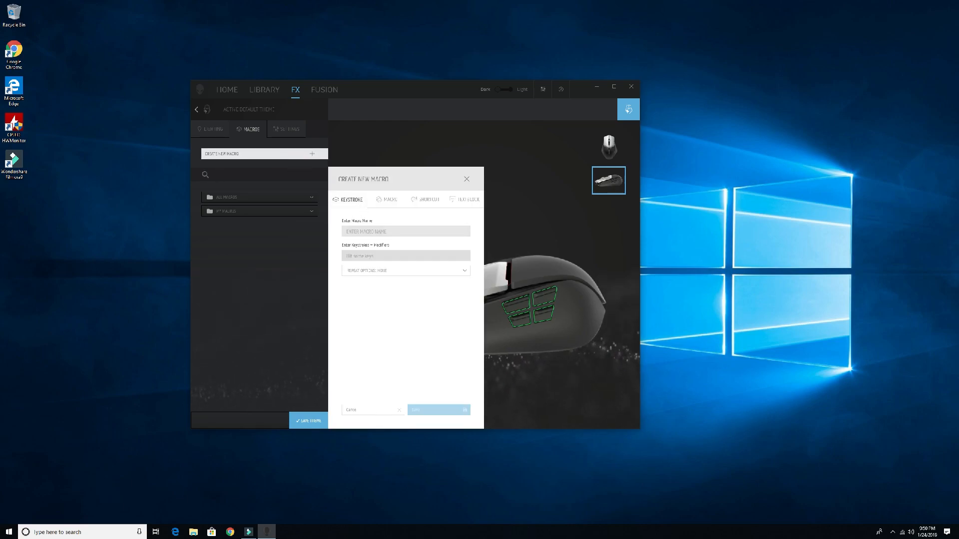
Step: Name the keystroke macro 'I will type A here' and choose its repeat option and delay
click(405, 231)
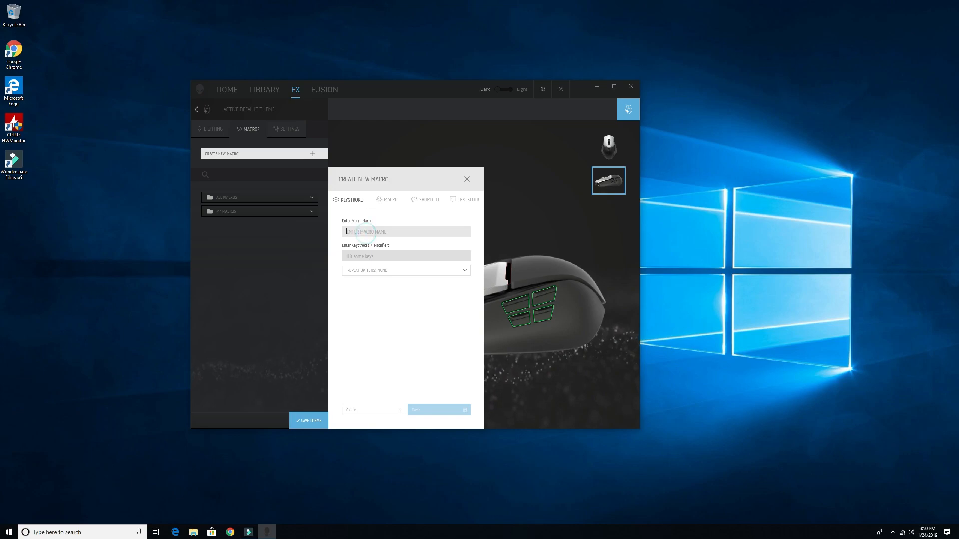
text(I will click)
click(406, 256)
text(A)
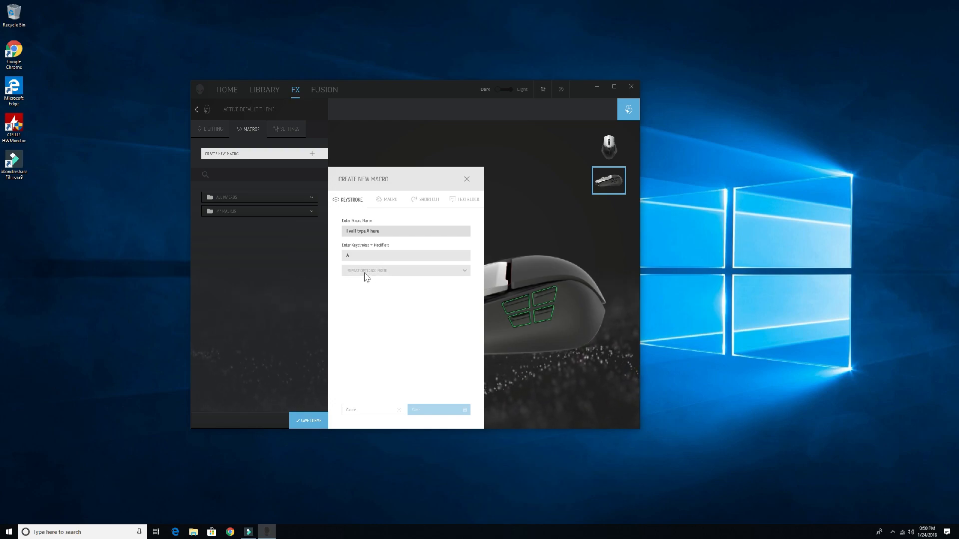
click(405, 270)
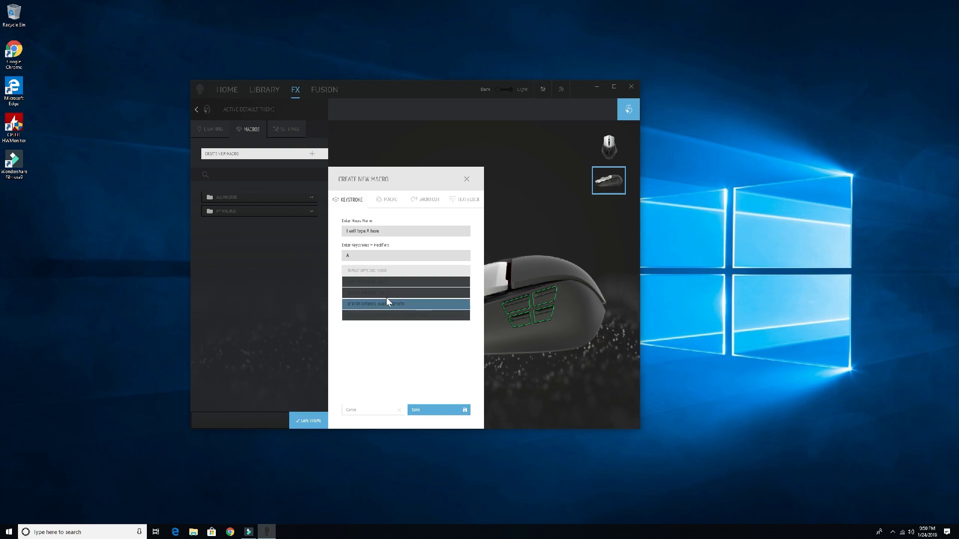
click(406, 305)
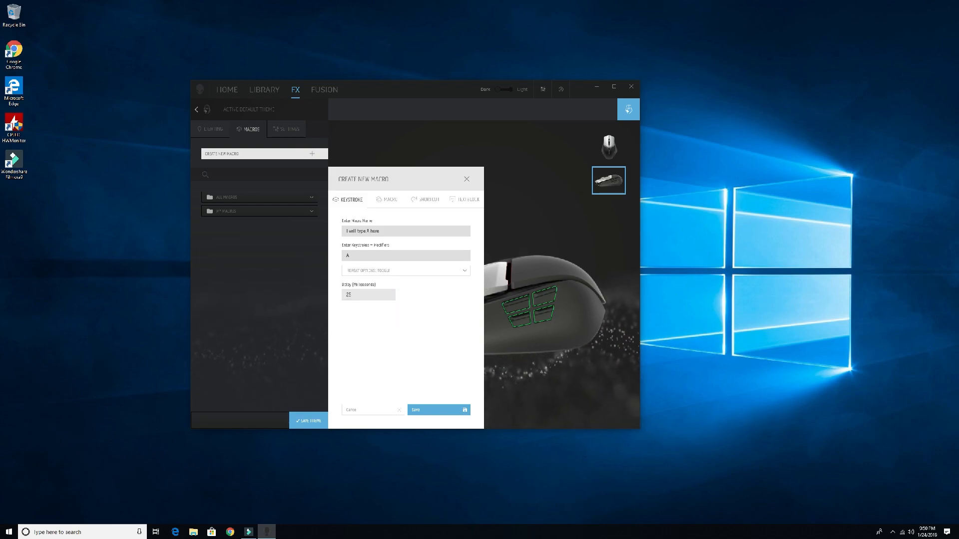
click(360, 295)
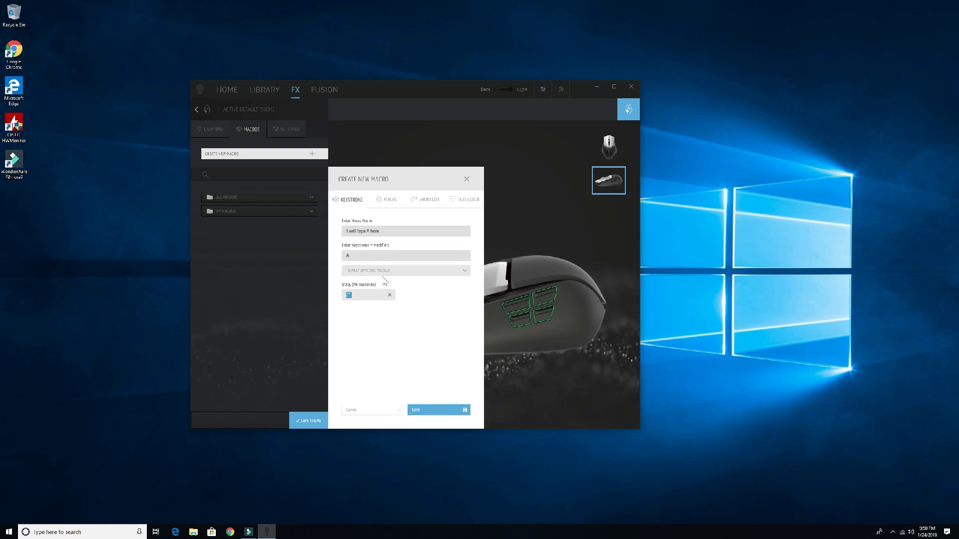
click(404, 271)
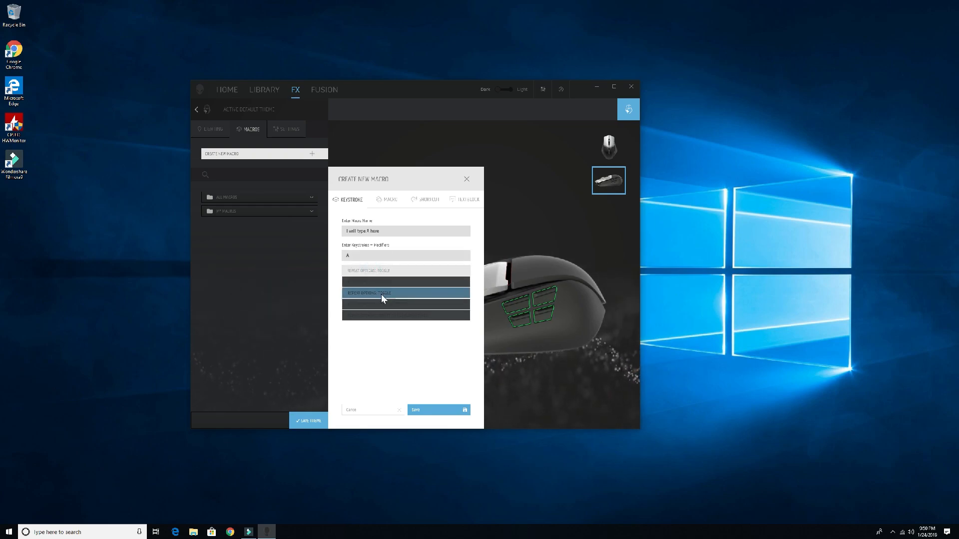
click(405, 292)
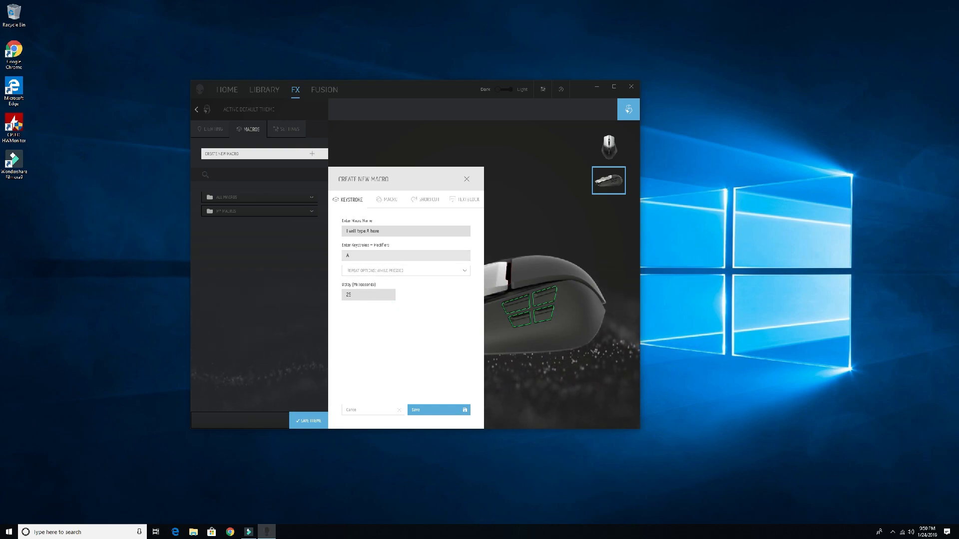
click(406, 270)
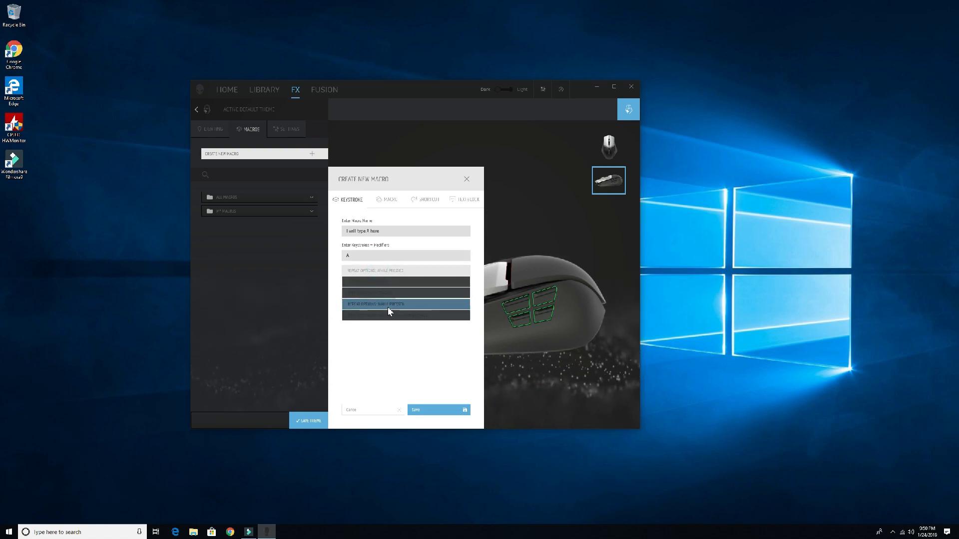
click(405, 304)
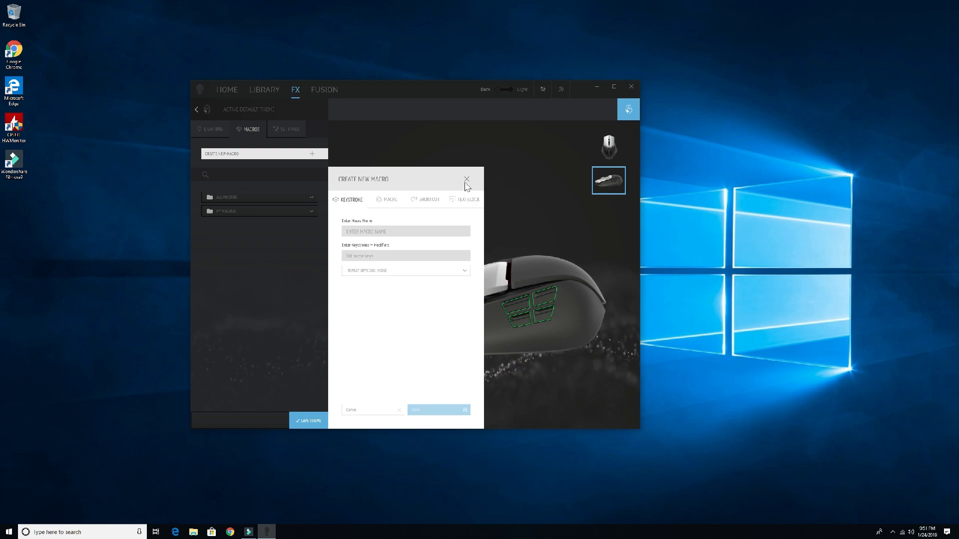
Step: Assign 'I will type A here' from All Macros to a mouse side button
click(467, 179)
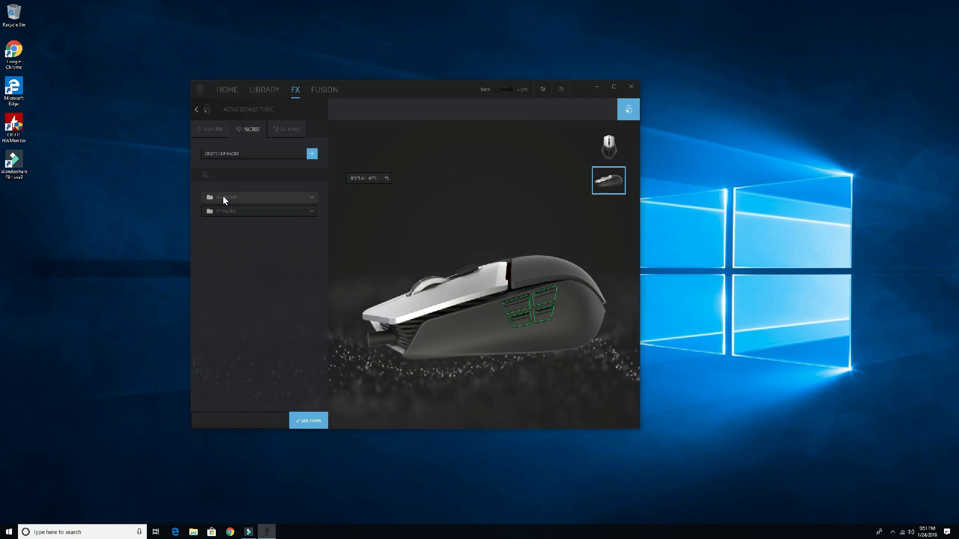
click(226, 197)
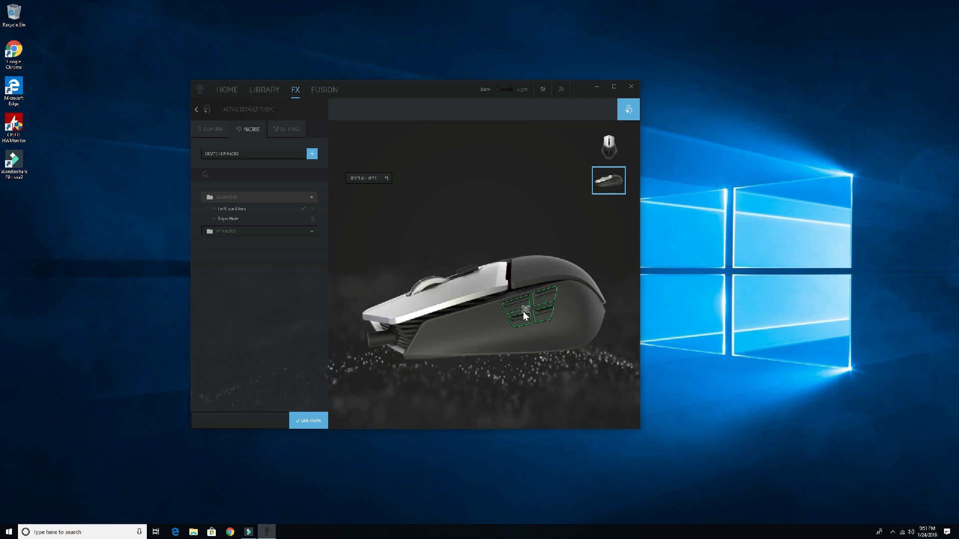
mouse_move(525, 311)
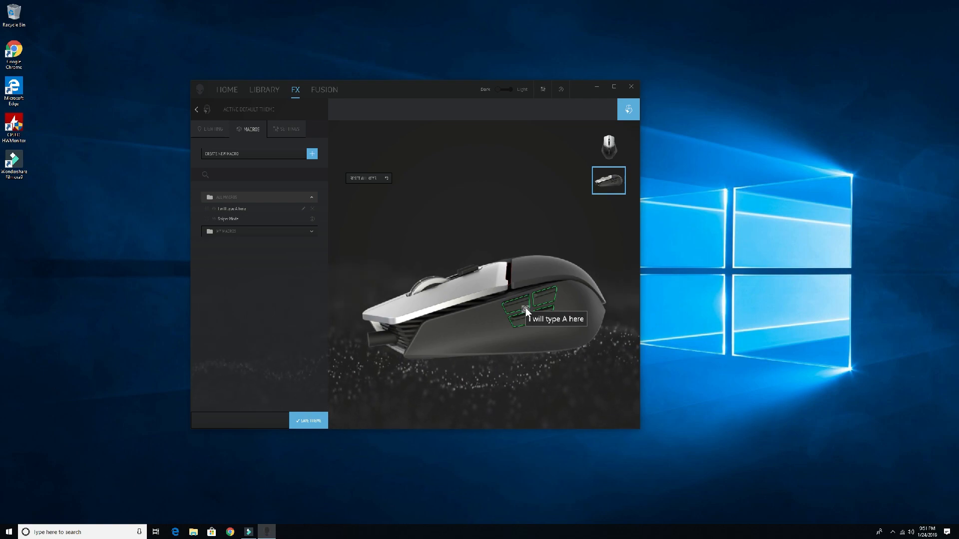
click(308, 420)
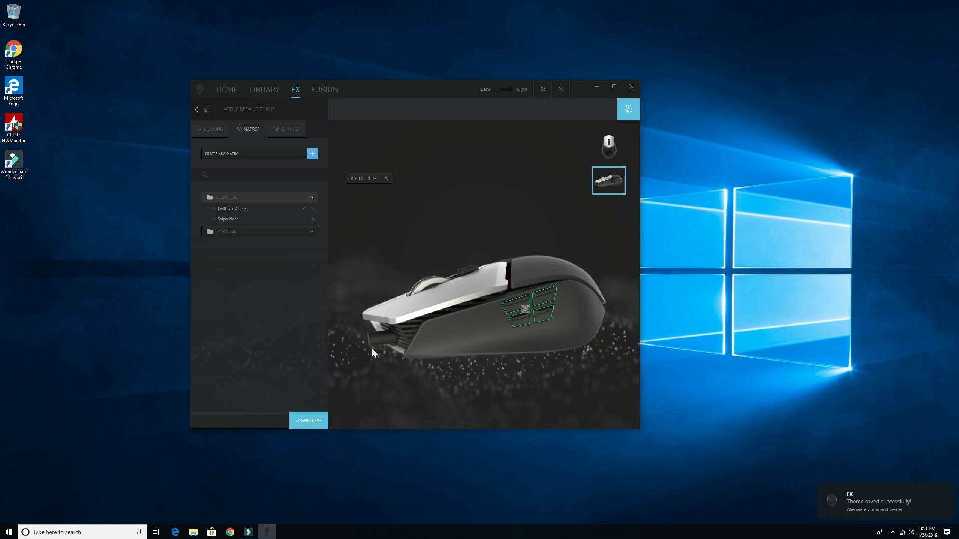
Step: Test the macro typing a's in Notepad, then begin another new macro
click(8, 532)
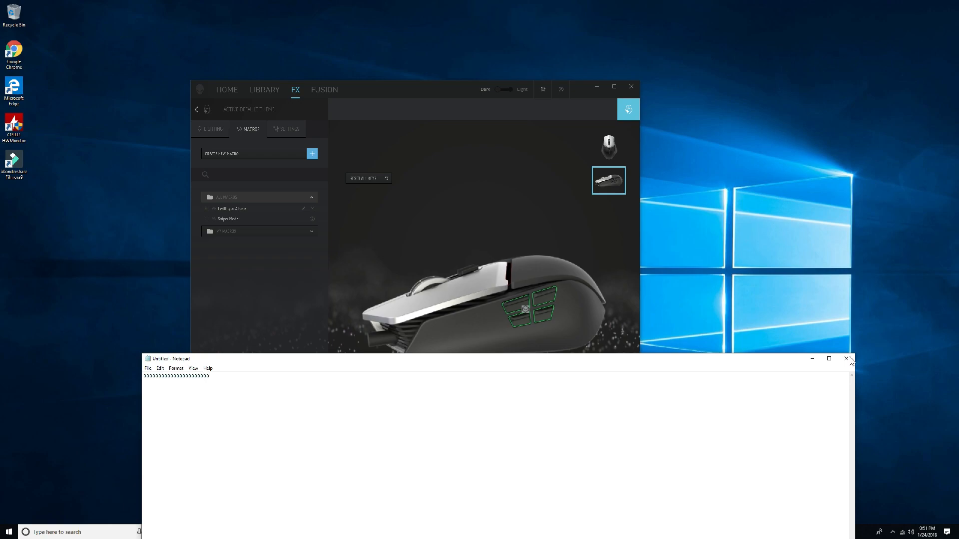
click(847, 358)
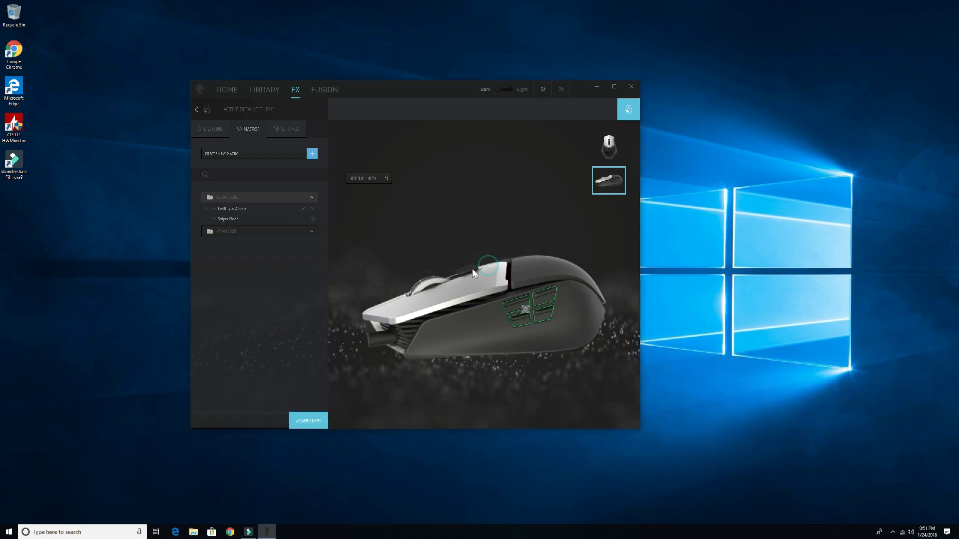
click(312, 154)
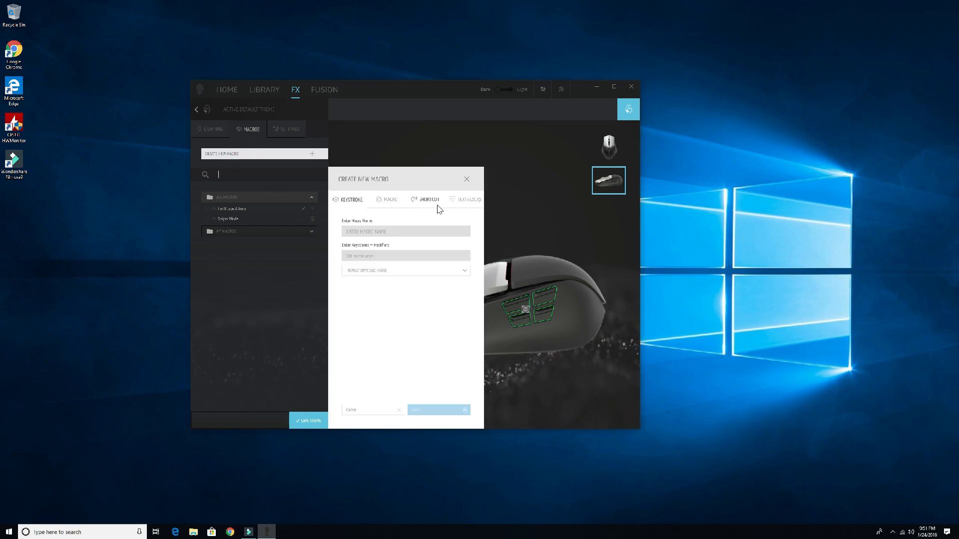
Step: Start a Shortcut macro named Zip and browse for its target program
click(428, 200)
text(Cse)
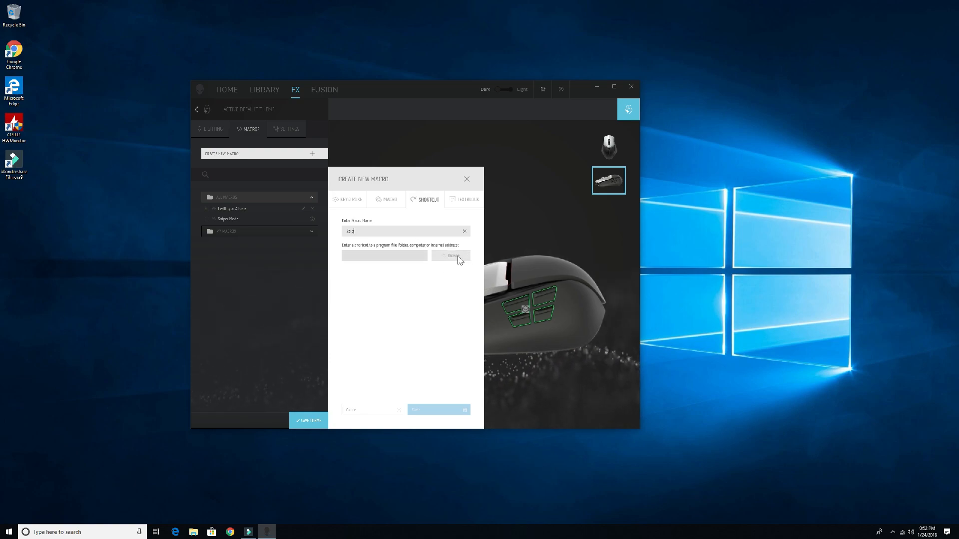
click(451, 256)
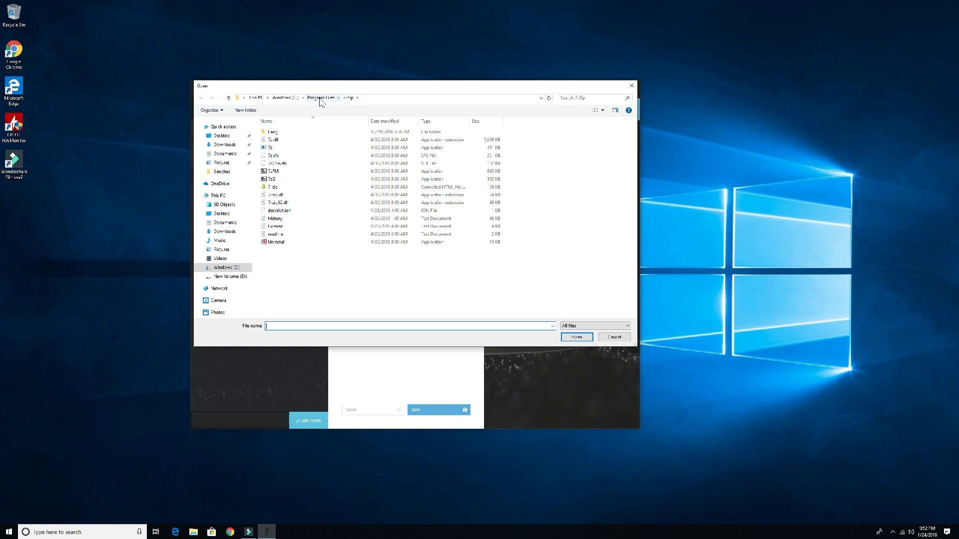
Step: Navigate from Program Files into a program folder to pick Zip's application
click(319, 98)
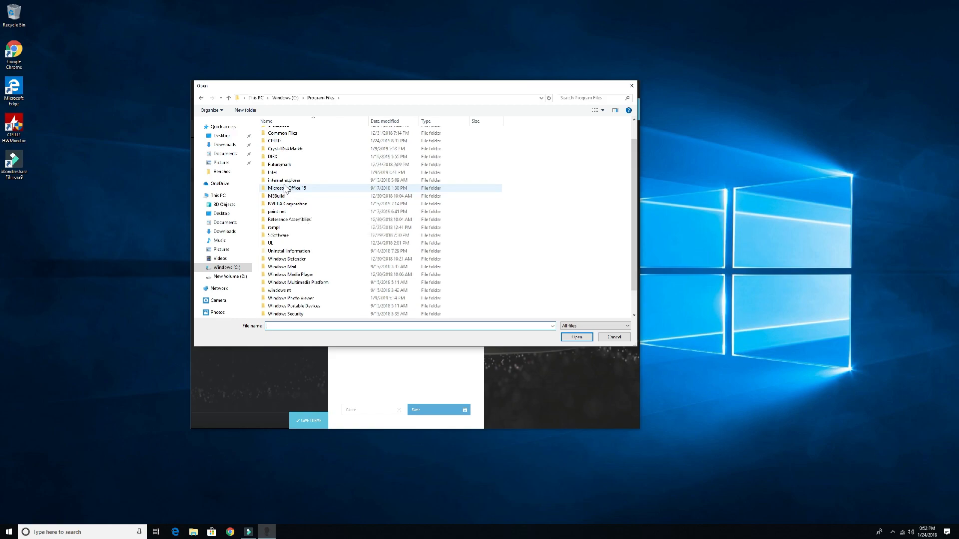
double_click(278, 164)
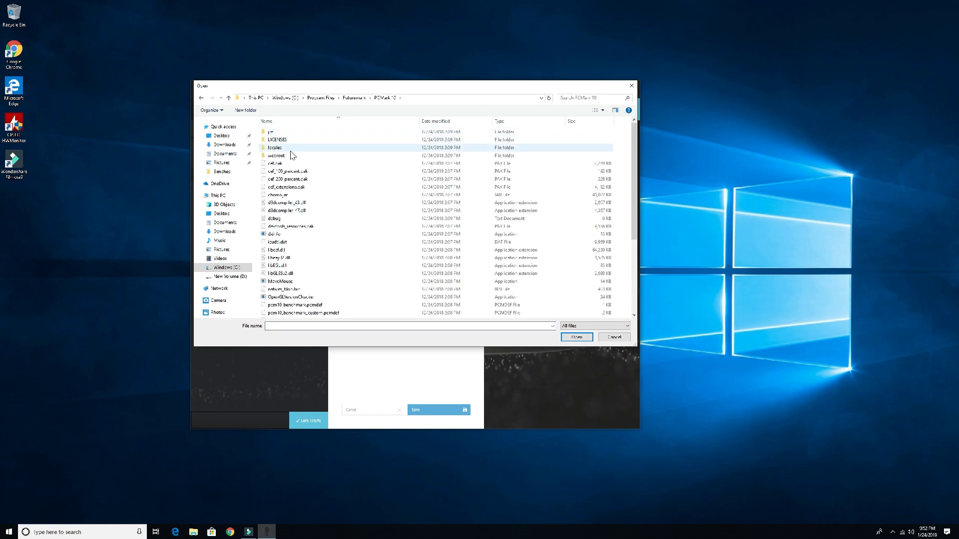
scroll(down, 3)
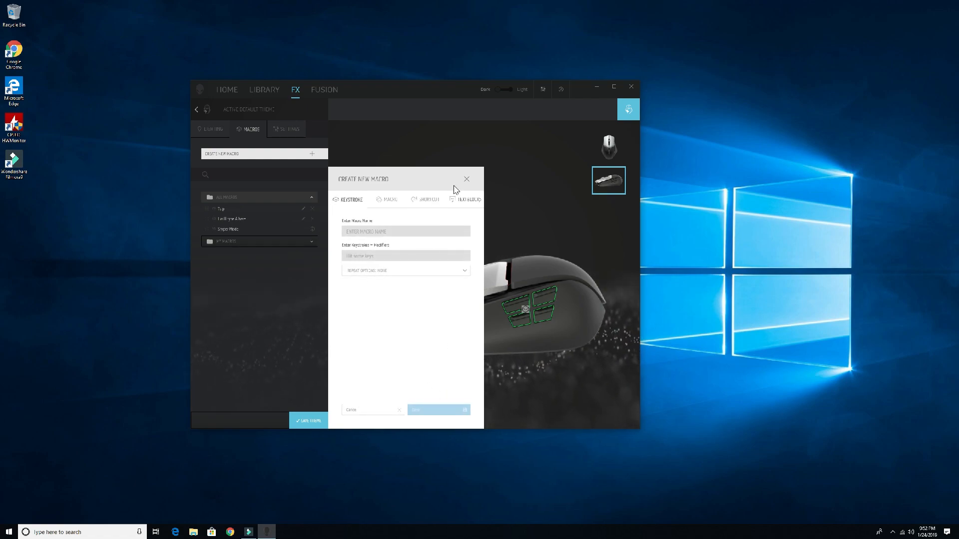
click(466, 178)
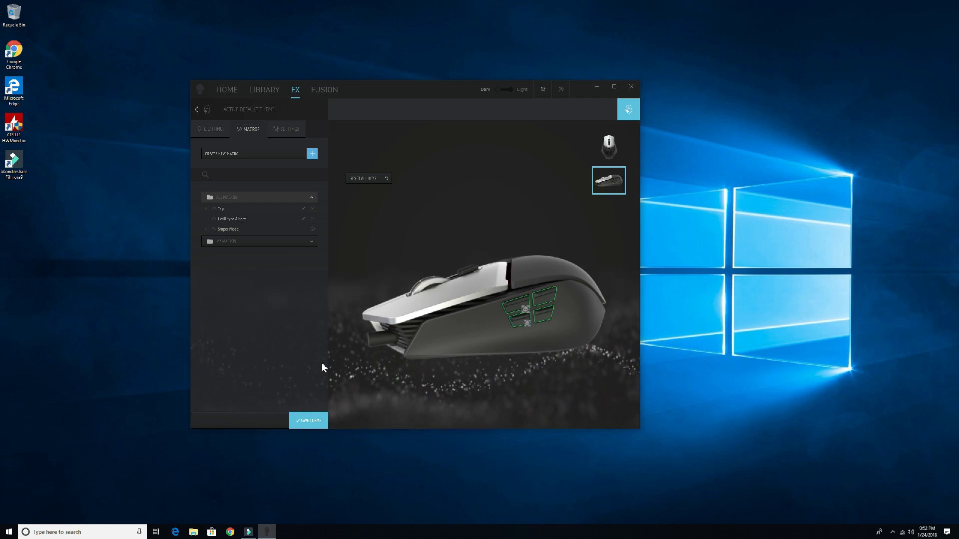
click(308, 420)
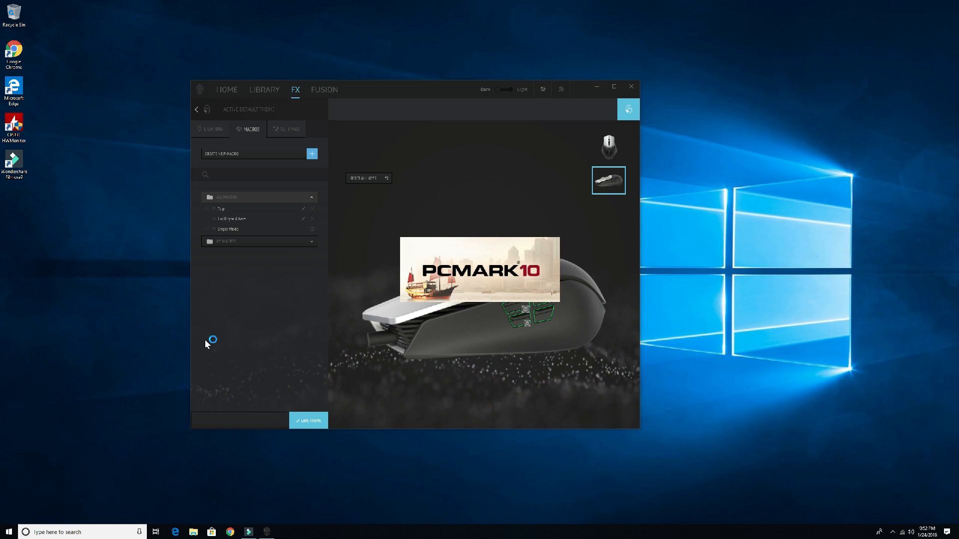
mouse_move(208, 343)
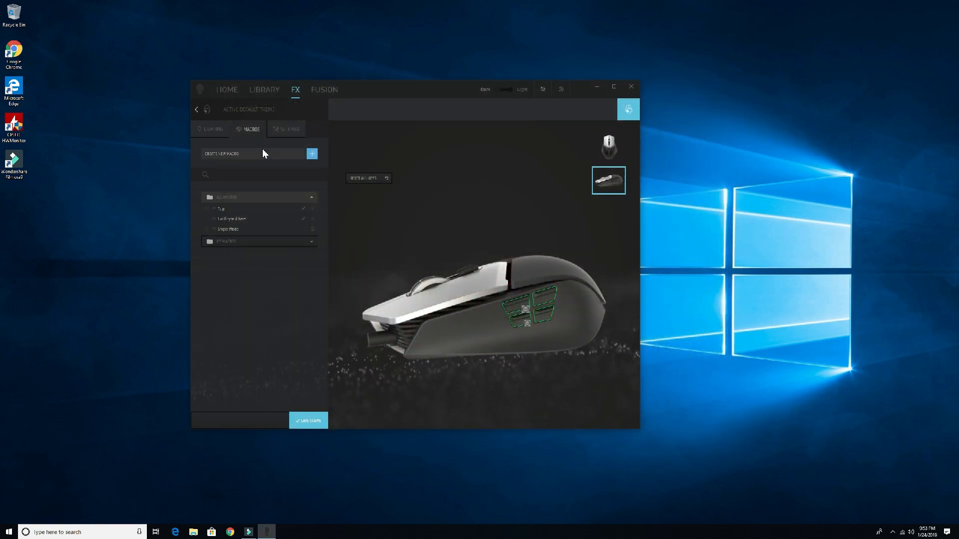
Step: Create a Textblock macro 'I will shoot you' with the 'Leave me alone, I am busy' text
click(311, 154)
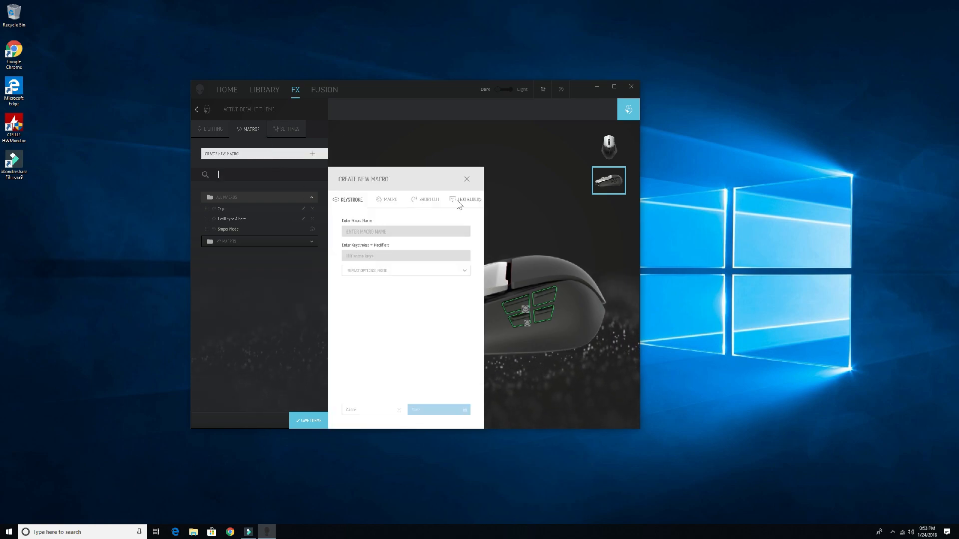
click(467, 199)
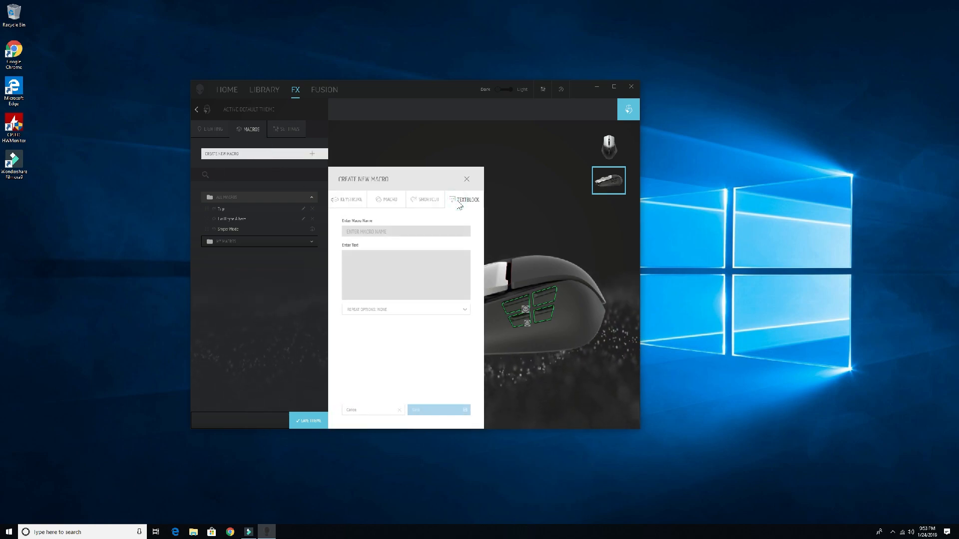
click(406, 232)
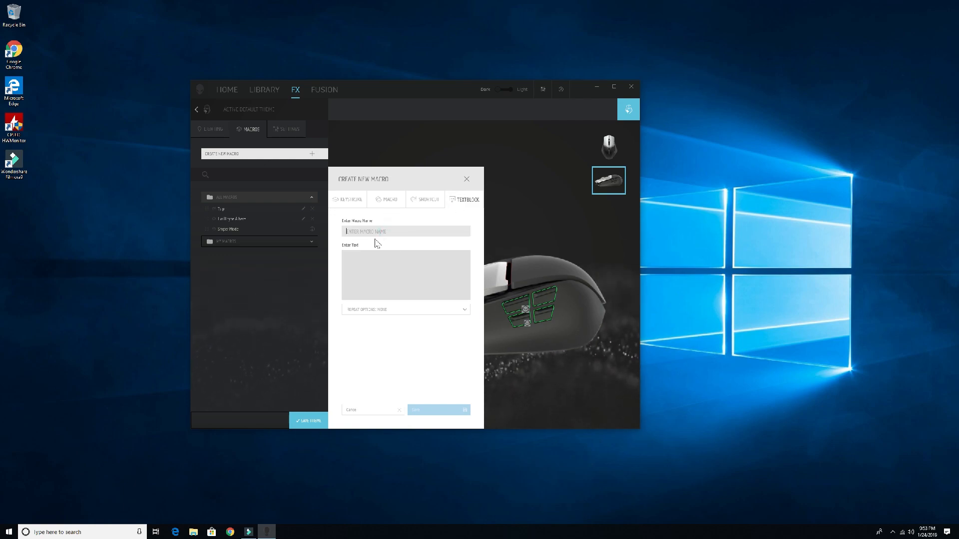
text(I will shoot yo)
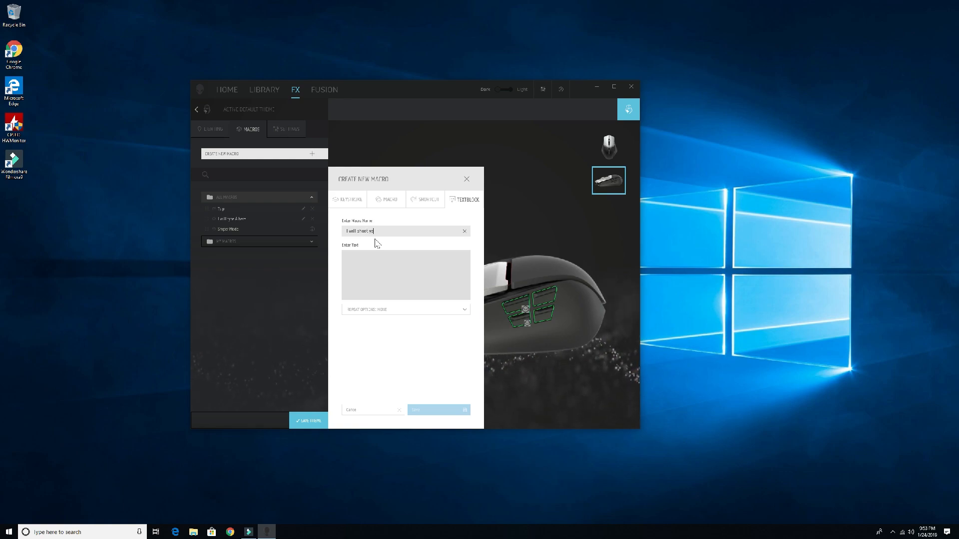
mouse_move(398, 218)
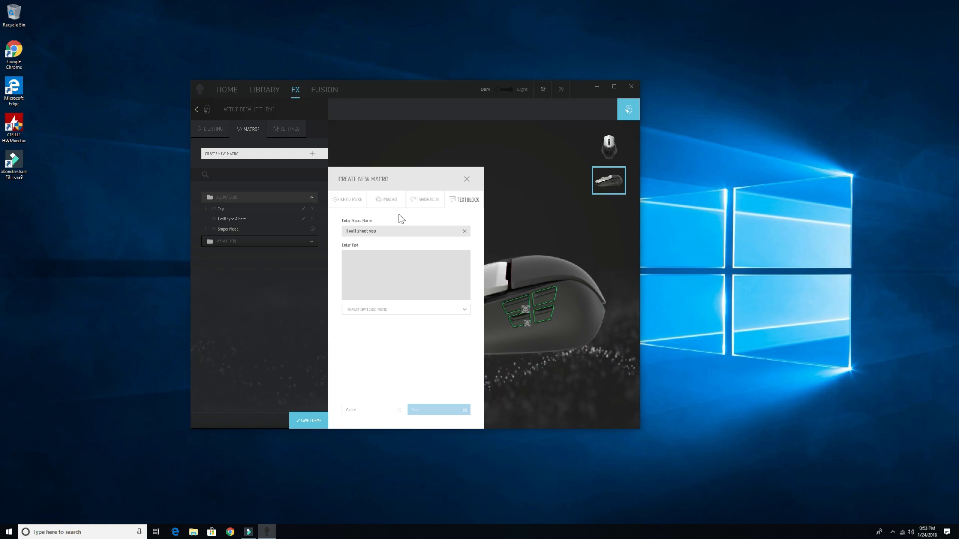
text(Leave me alone)
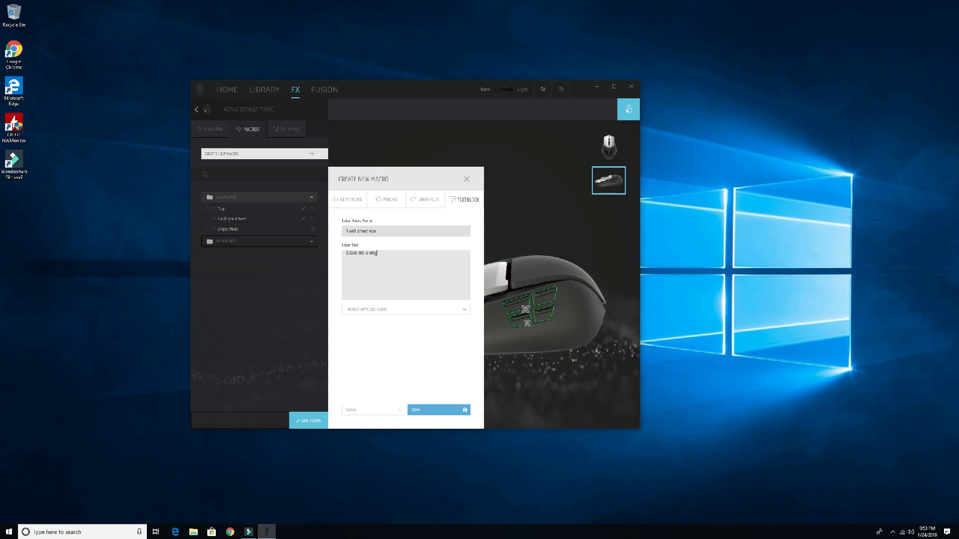
text(; I am busy; I will)
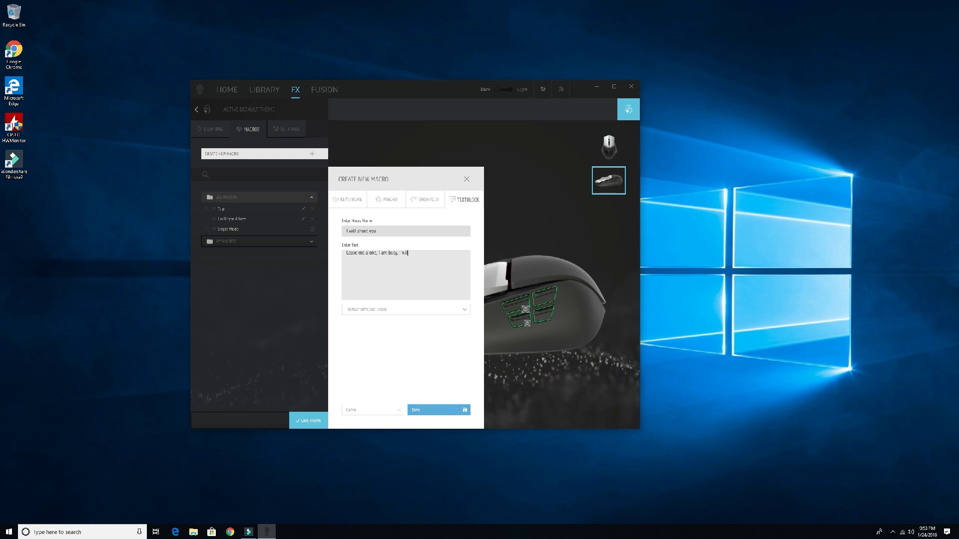
text(shoot you dead)
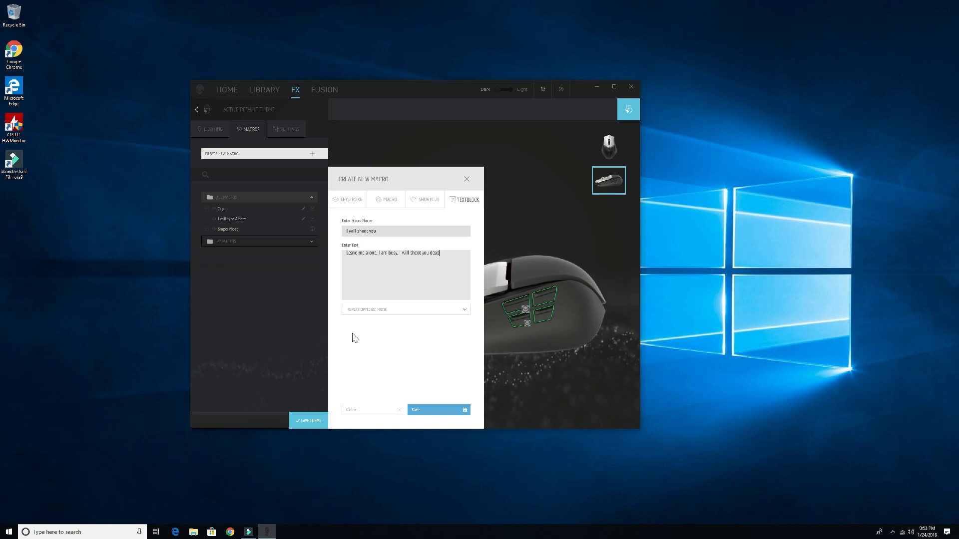
Step: Save the text-block macro into My Macros
double_click(392, 253)
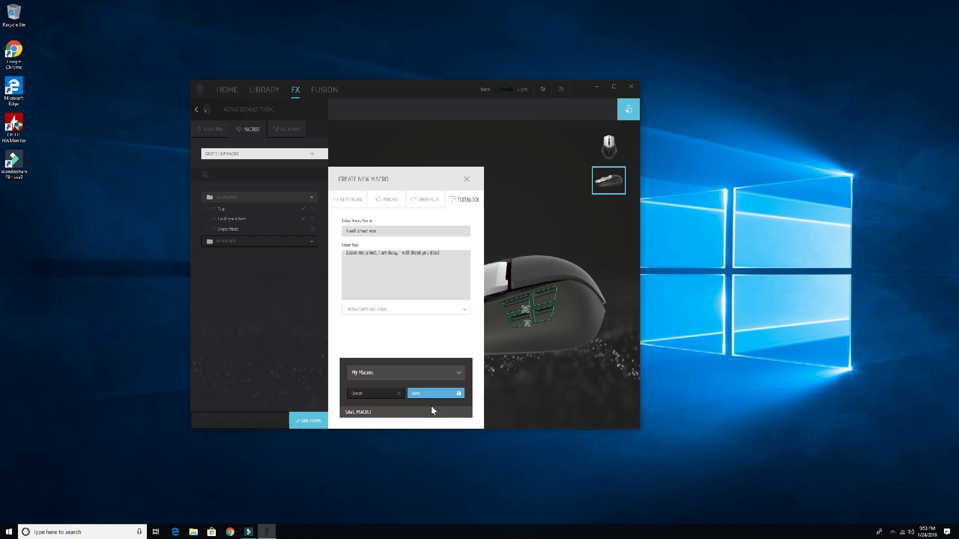
click(434, 393)
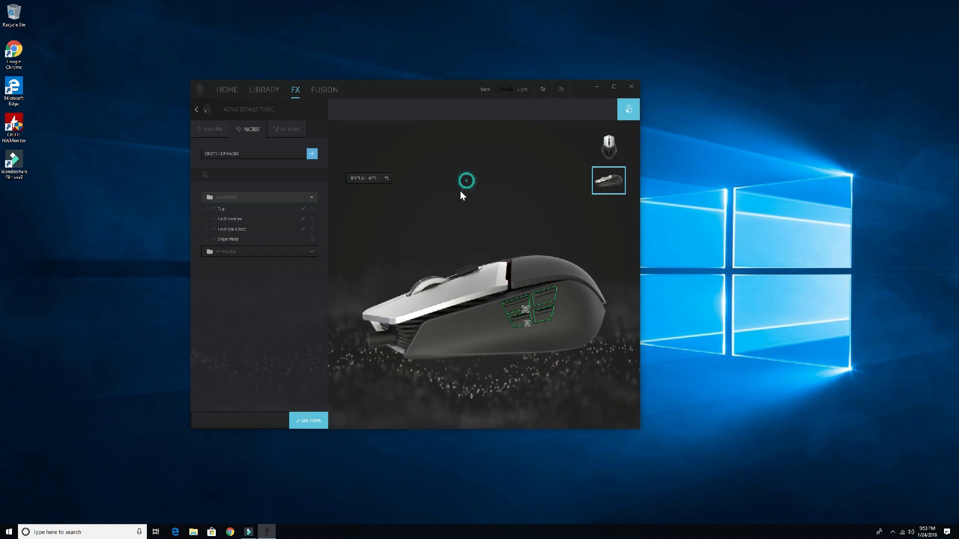
click(250, 219)
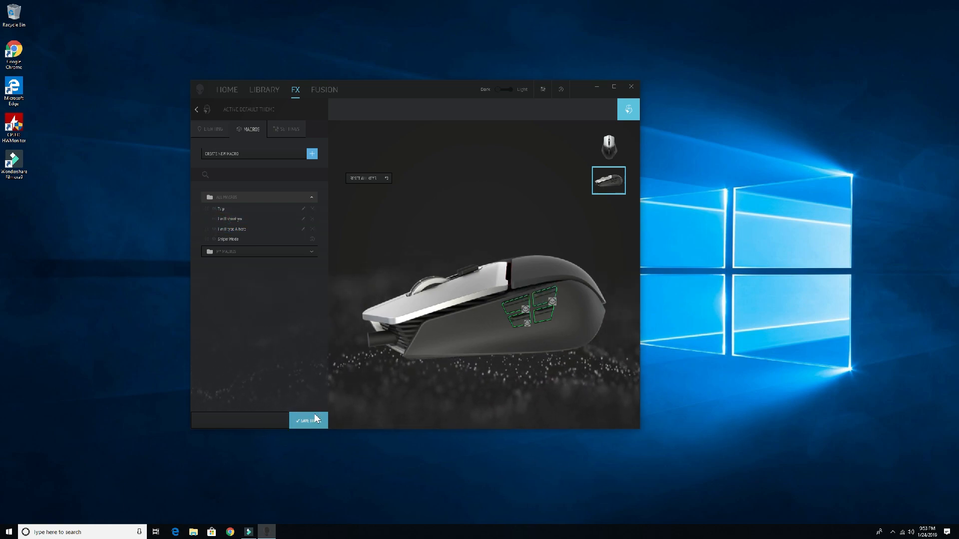
Step: Save the FX theme, confirmed by the 'Theme saved successfully' notice
click(307, 420)
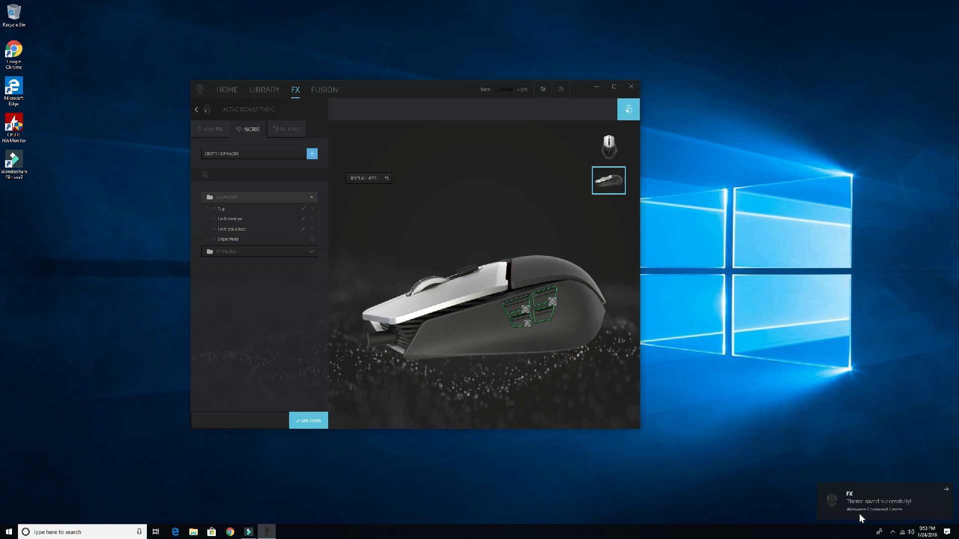
mouse_move(725, 439)
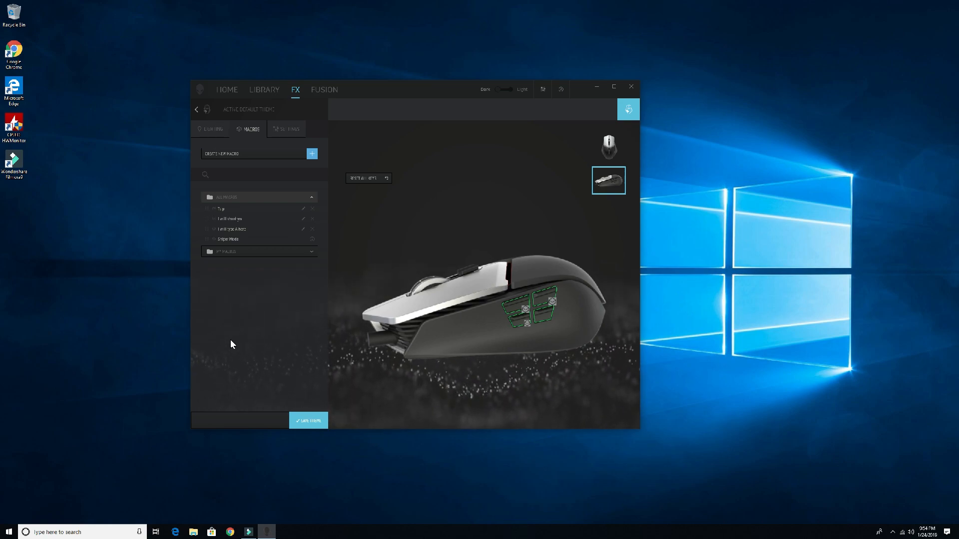
Step: Trigger the busy-message text block in a blank Notepad, then close it unsaved
click(8, 532)
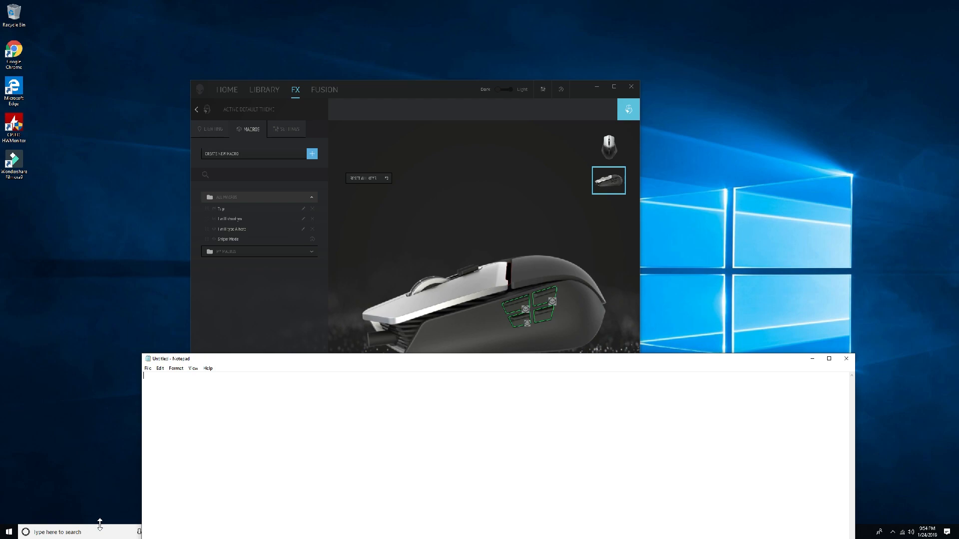
mouse_move(101, 529)
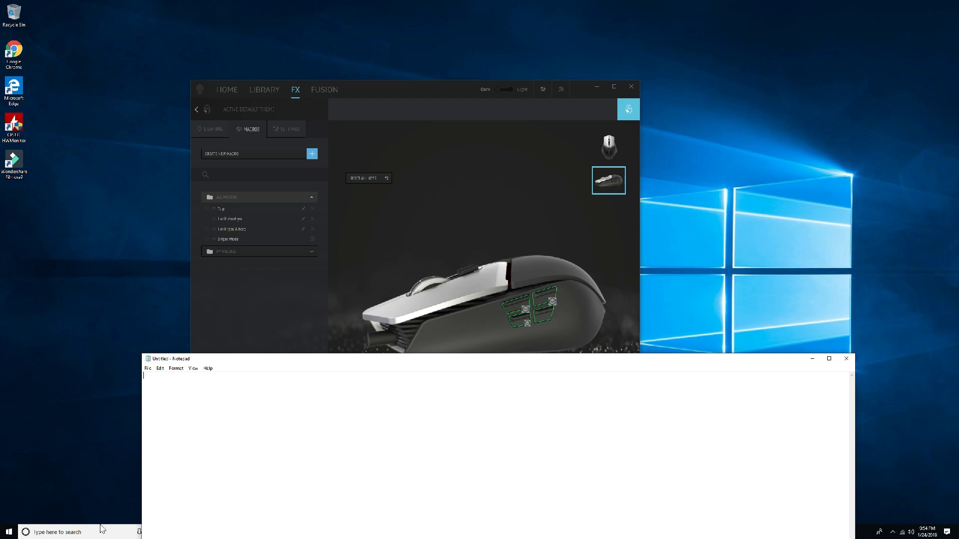
text(Leave me alone, I am busy, I will shoot you dead)
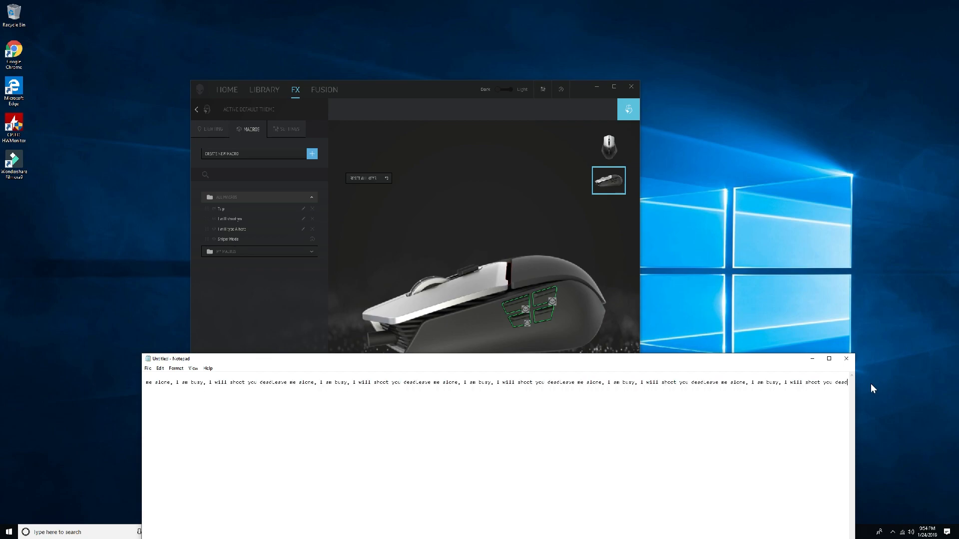
click(846, 358)
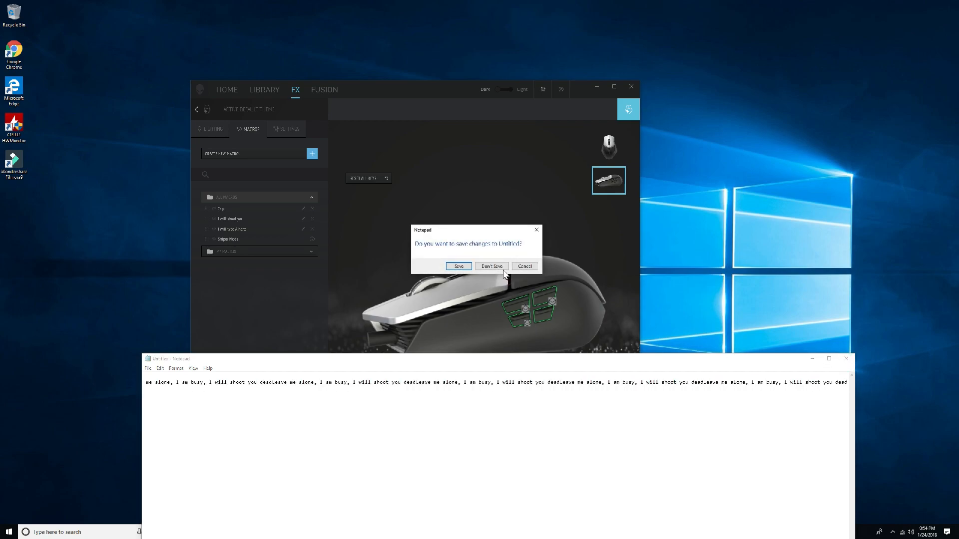
click(491, 267)
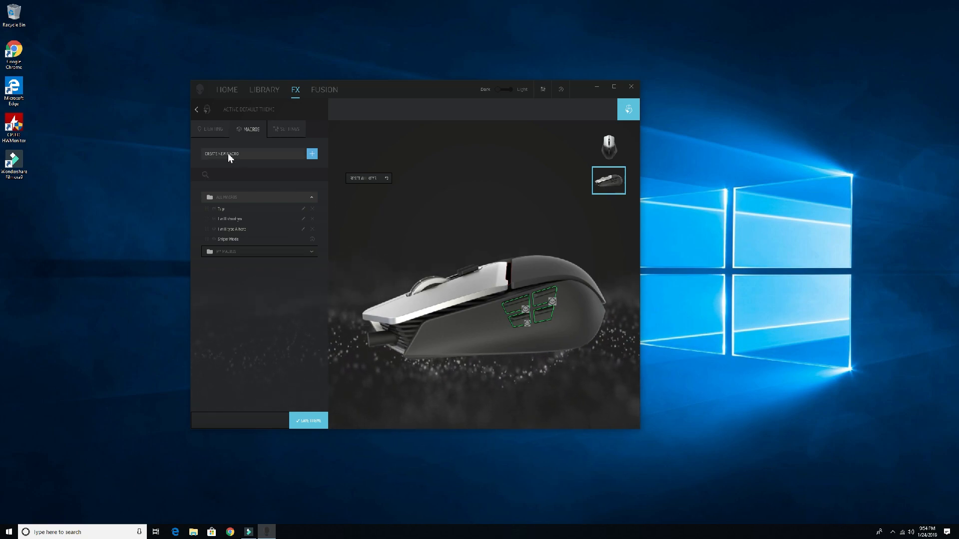
Step: Create a recorded macro named g4, starting and stopping keystroke recording
click(311, 154)
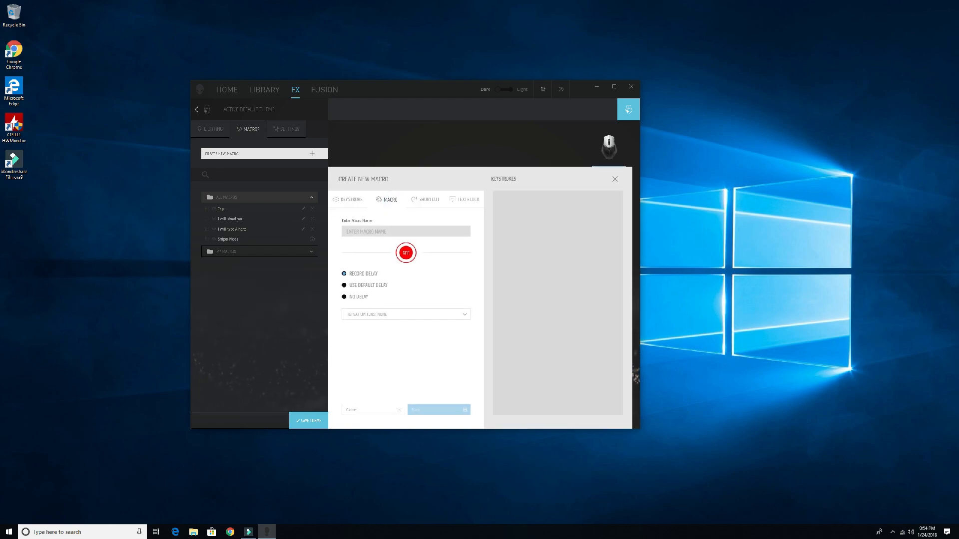
click(406, 231)
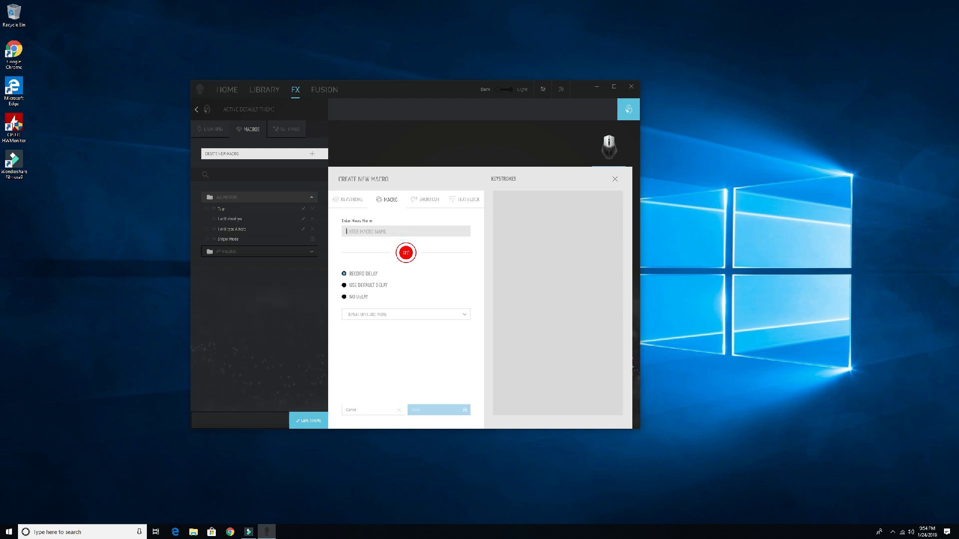
text(g2)
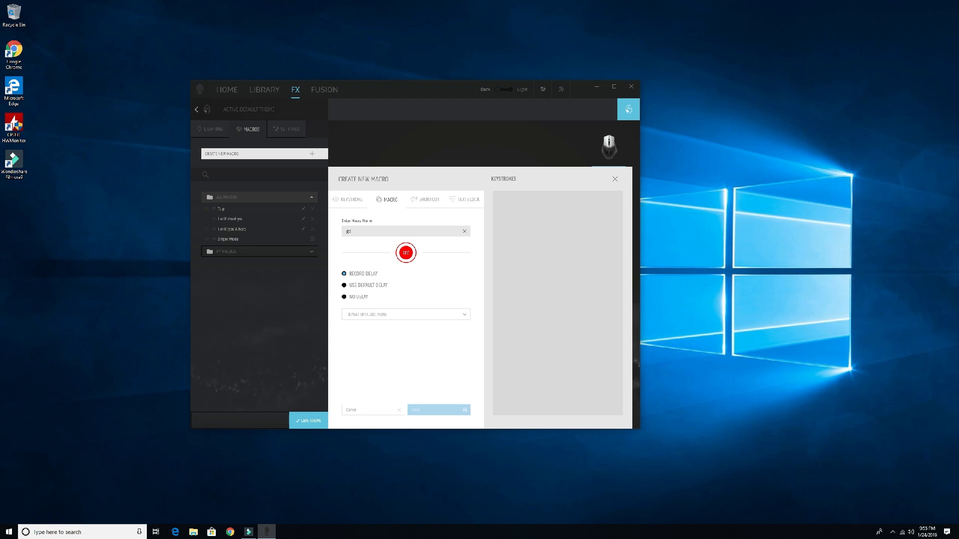
text(4)
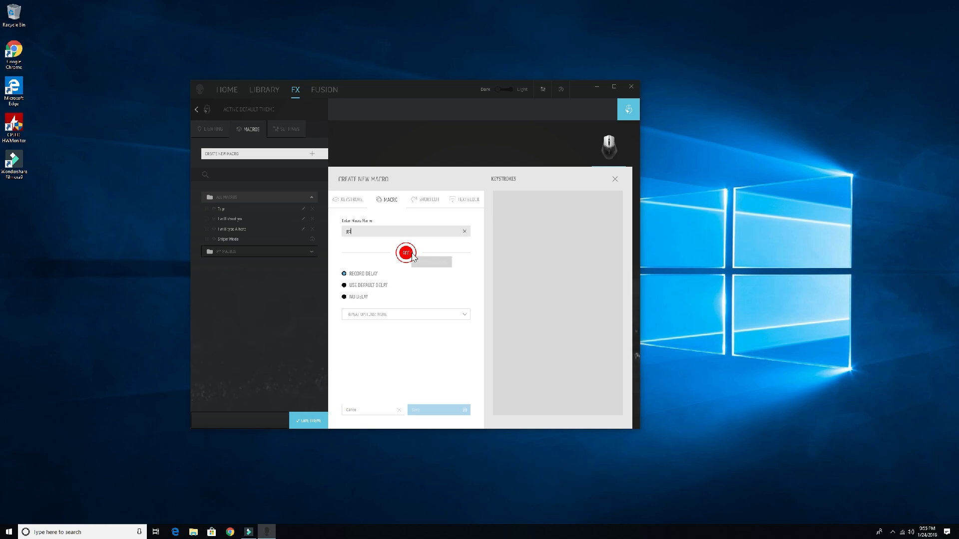
click(405, 253)
text(hi how are you)
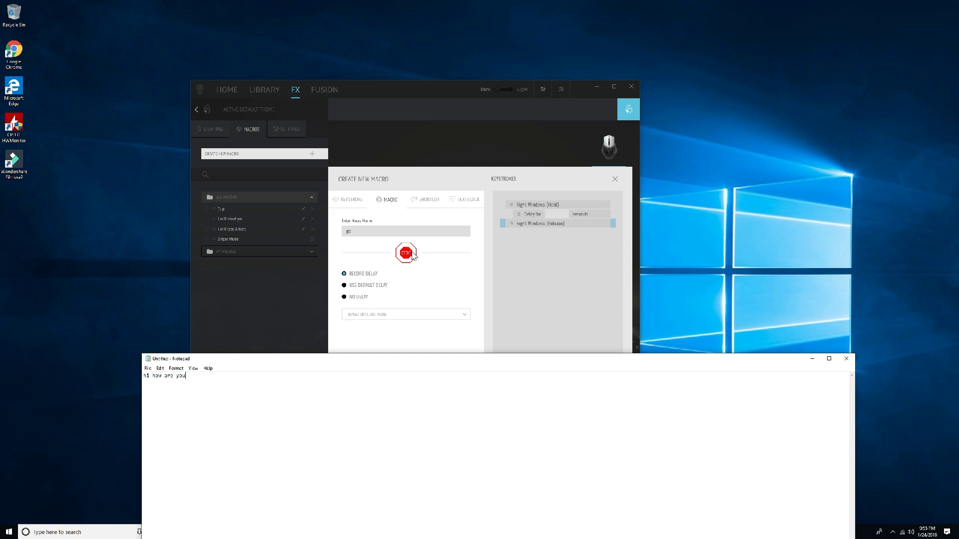
click(405, 252)
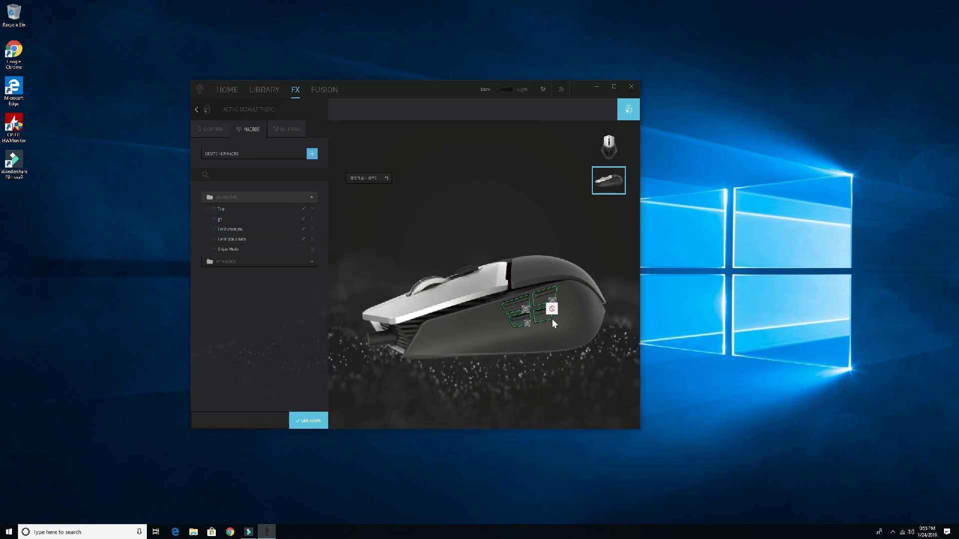
Step: Delete the recorded g4 macro from the macro list and begin a fresh new macro
click(308, 420)
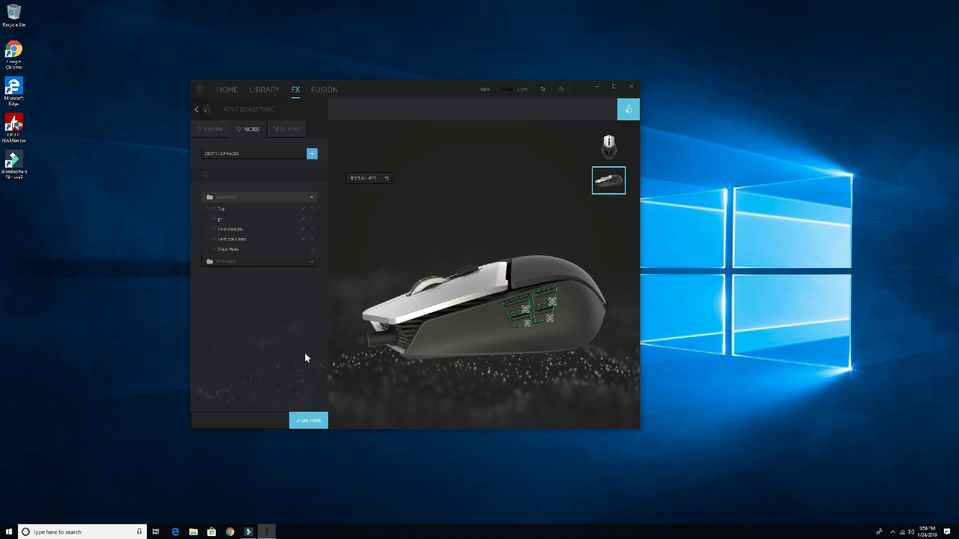
mouse_move(544, 321)
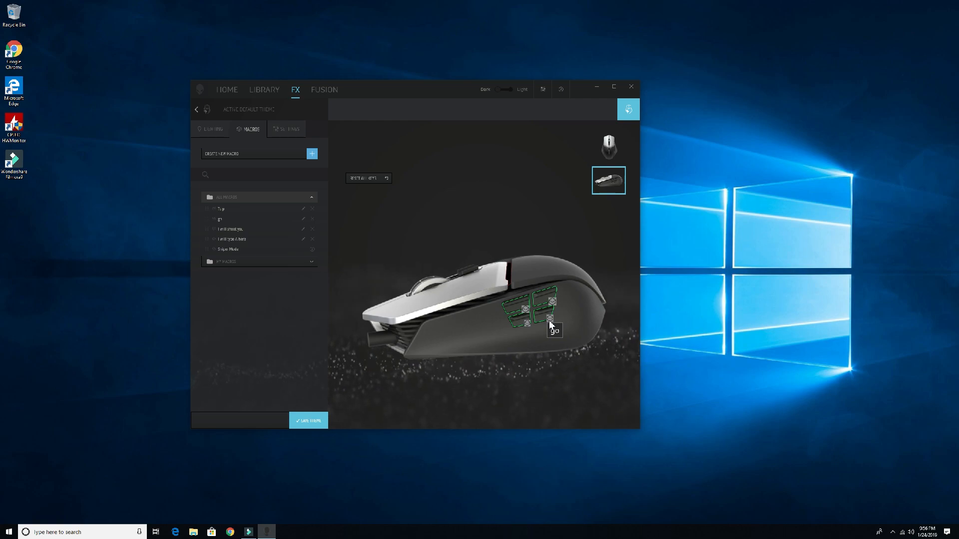
click(245, 219)
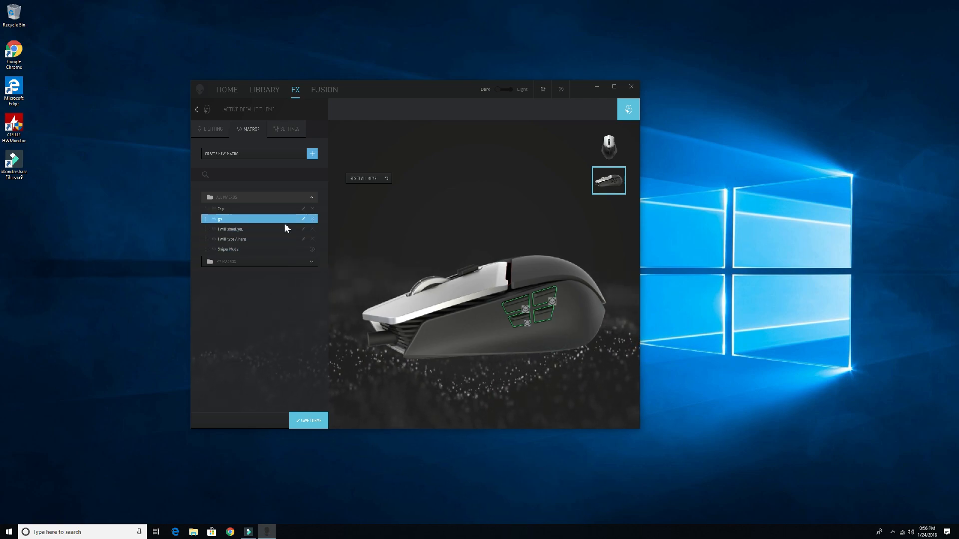
click(312, 218)
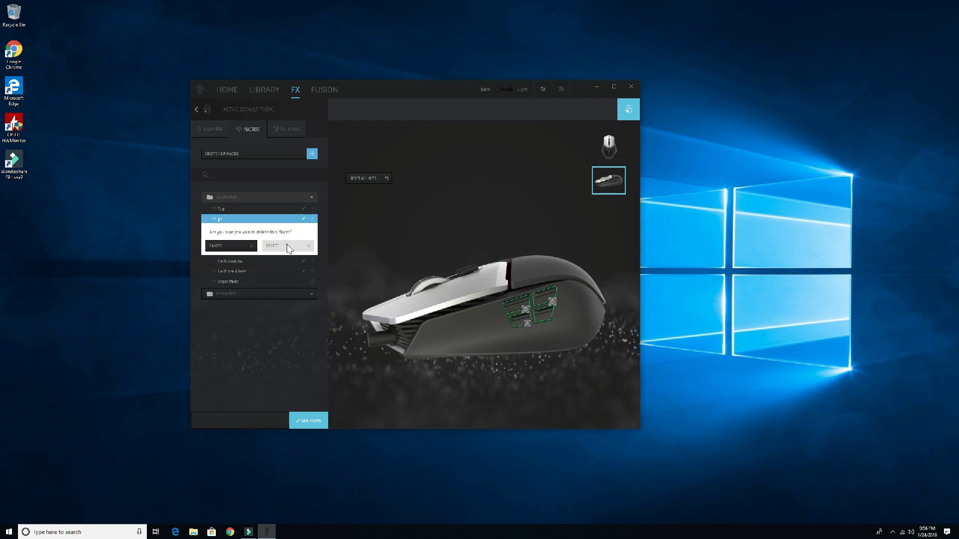
click(274, 245)
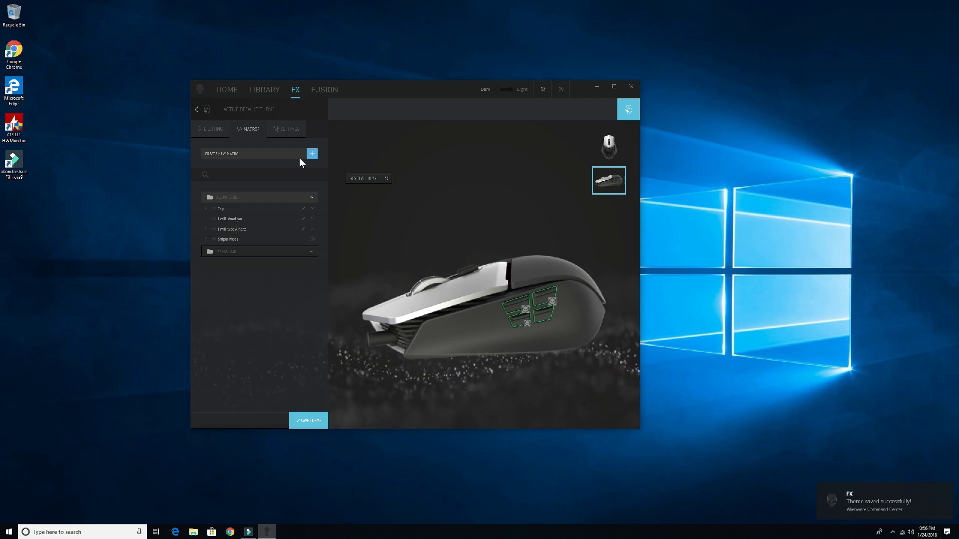
click(311, 153)
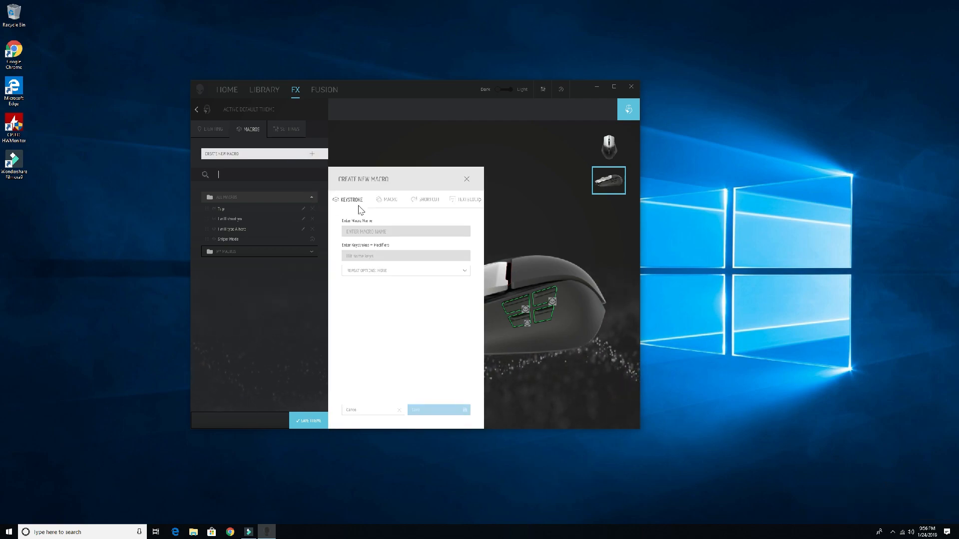
Step: Record macro 'lets go' by launching and closing Calculator, saving it to My Macros
click(390, 199)
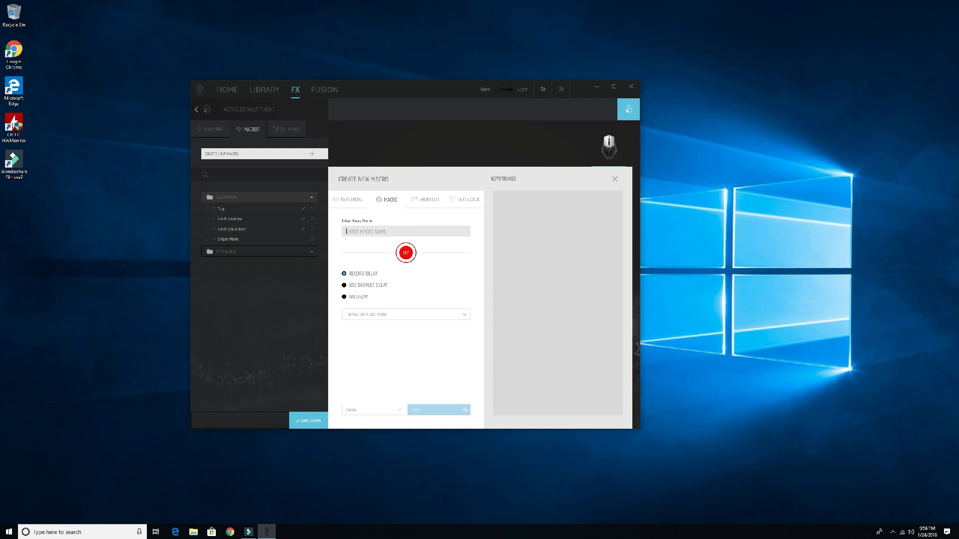
text(lets go)
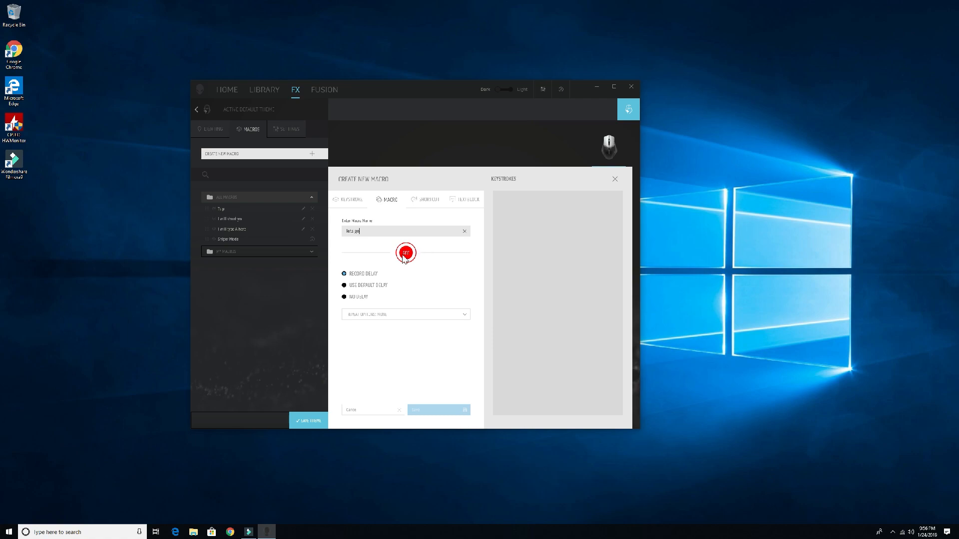
click(405, 253)
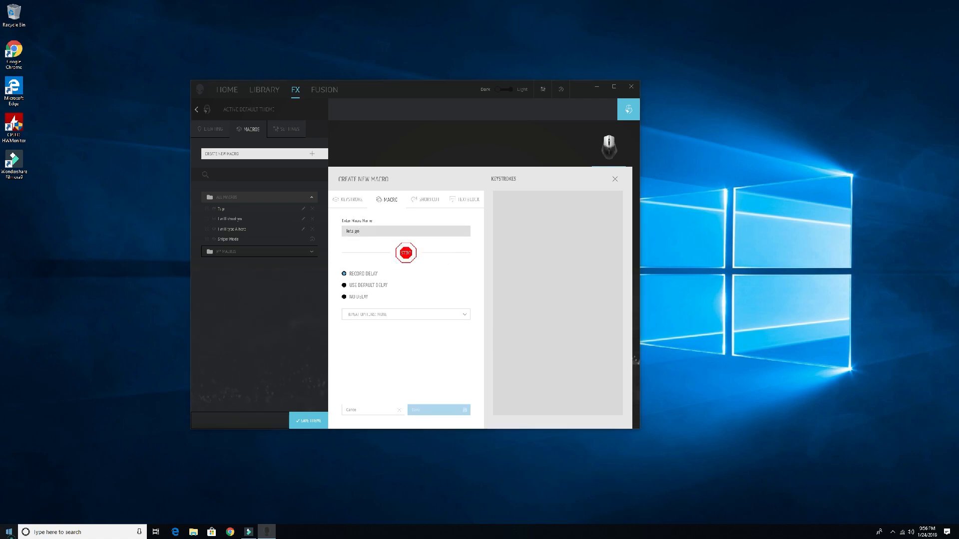
click(7, 532)
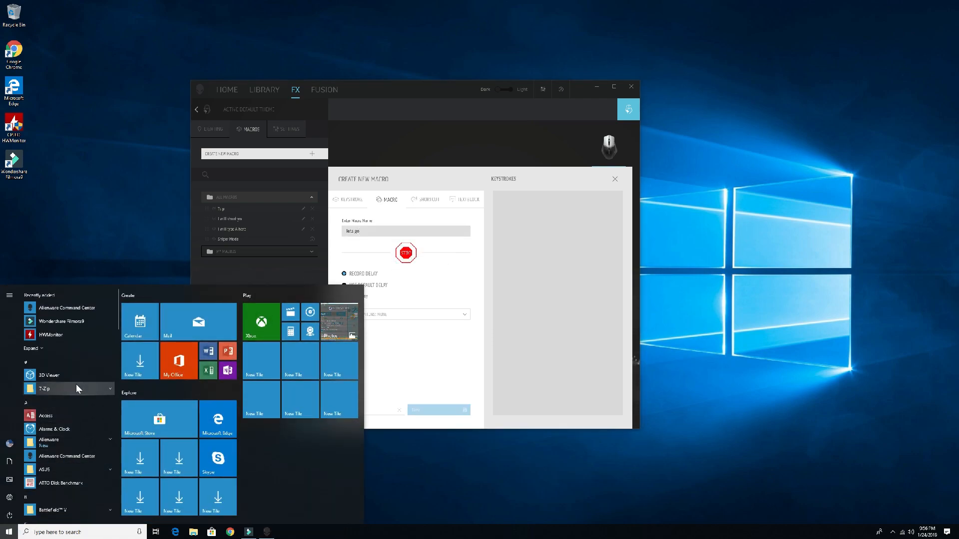
scroll(down, 3)
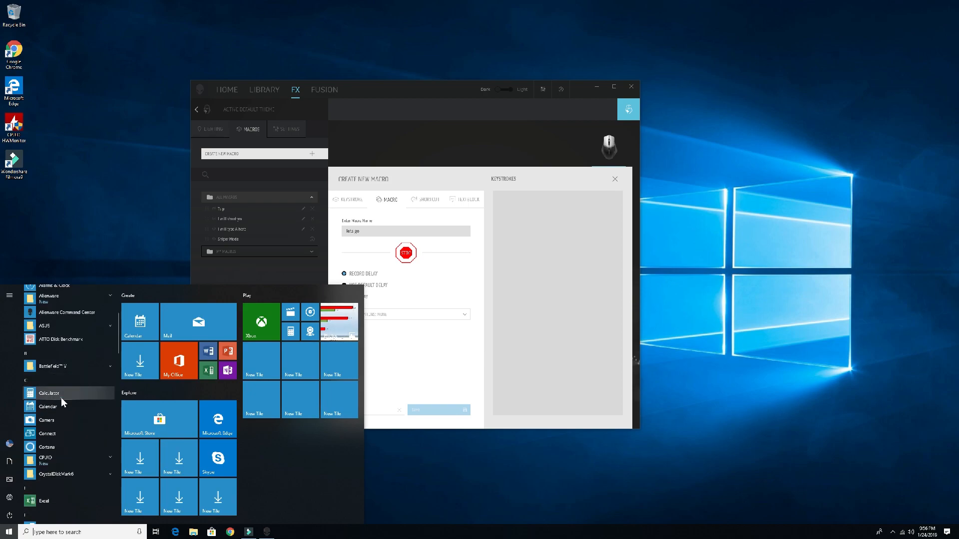
click(48, 392)
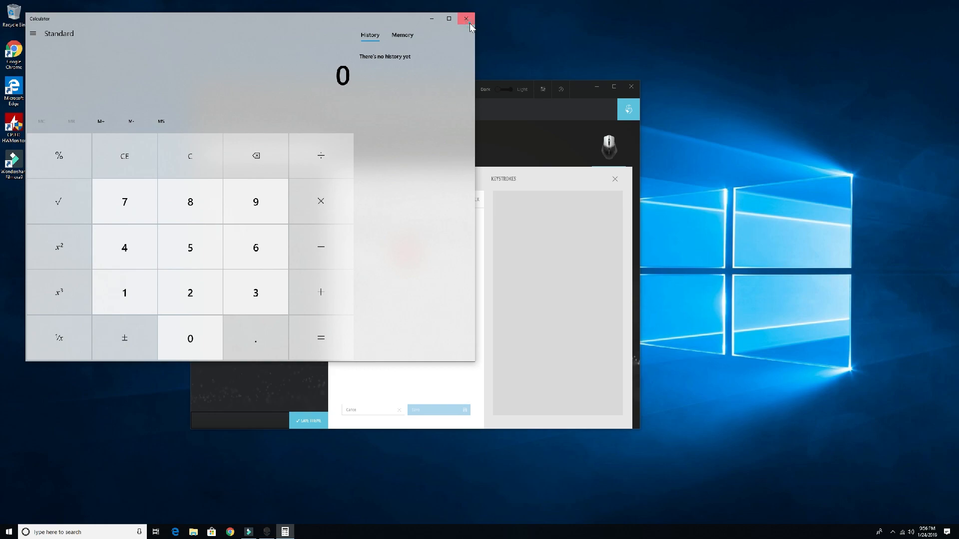
click(465, 18)
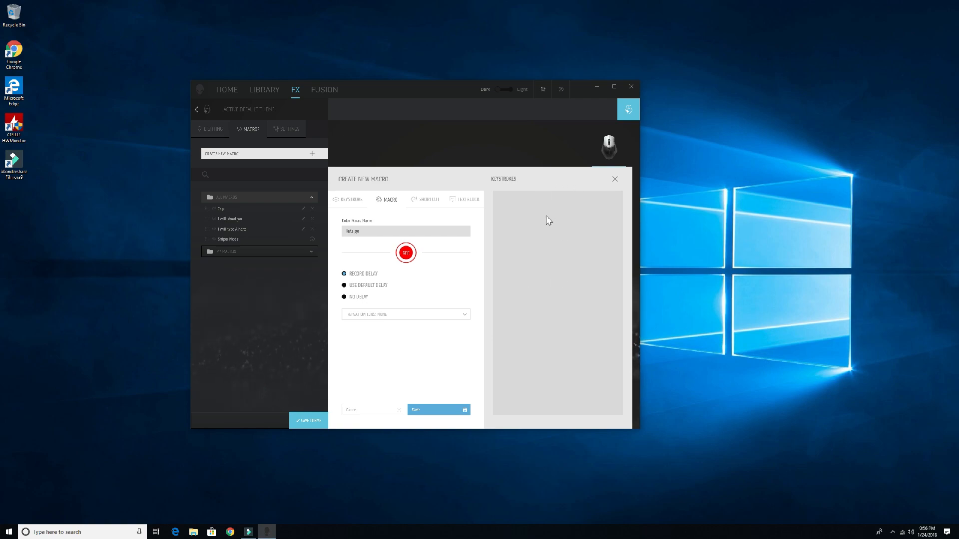
click(438, 410)
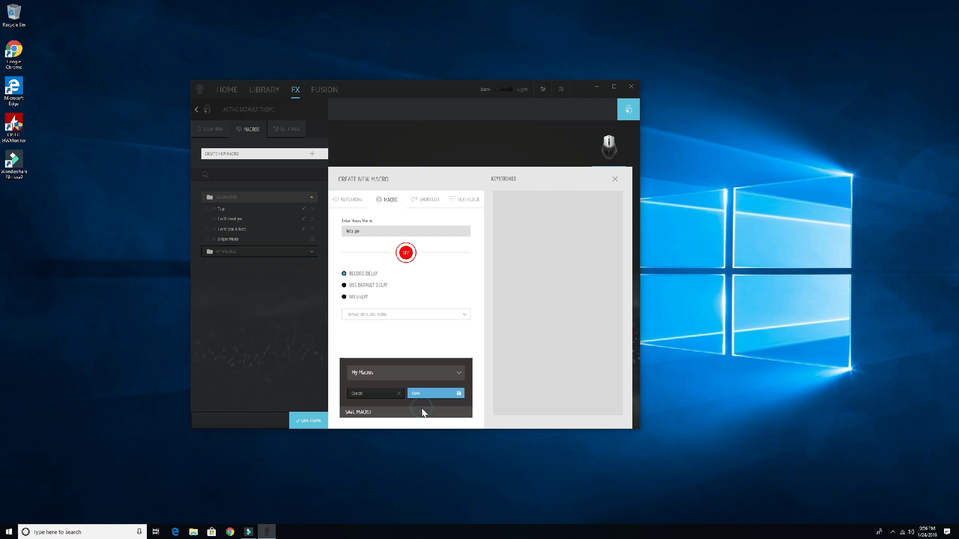
click(430, 393)
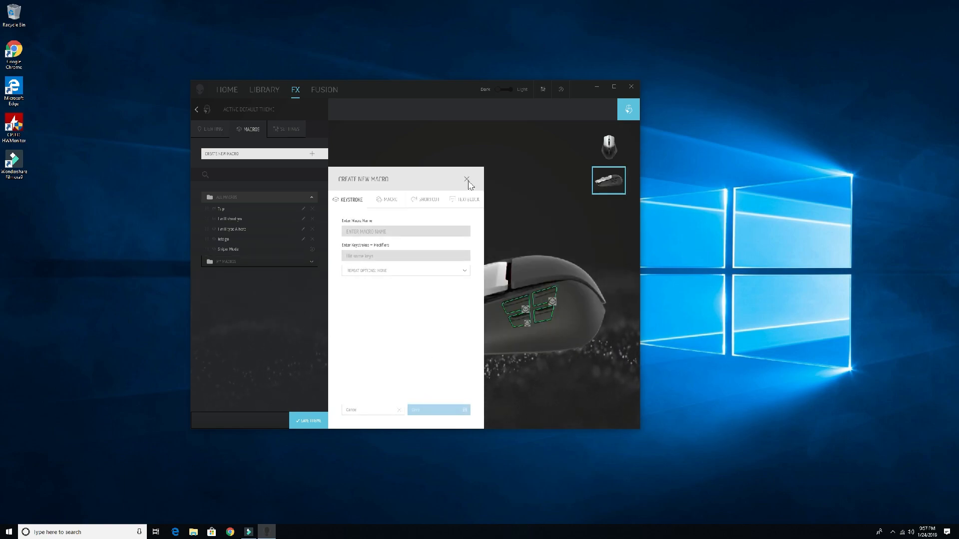
Step: Close the Create New Macro form and return to the macro list
click(468, 180)
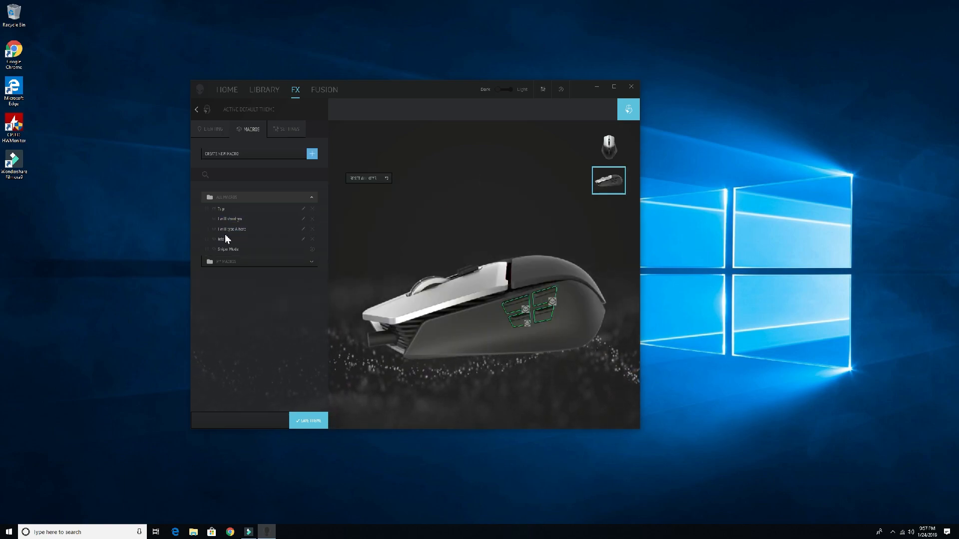
click(245, 239)
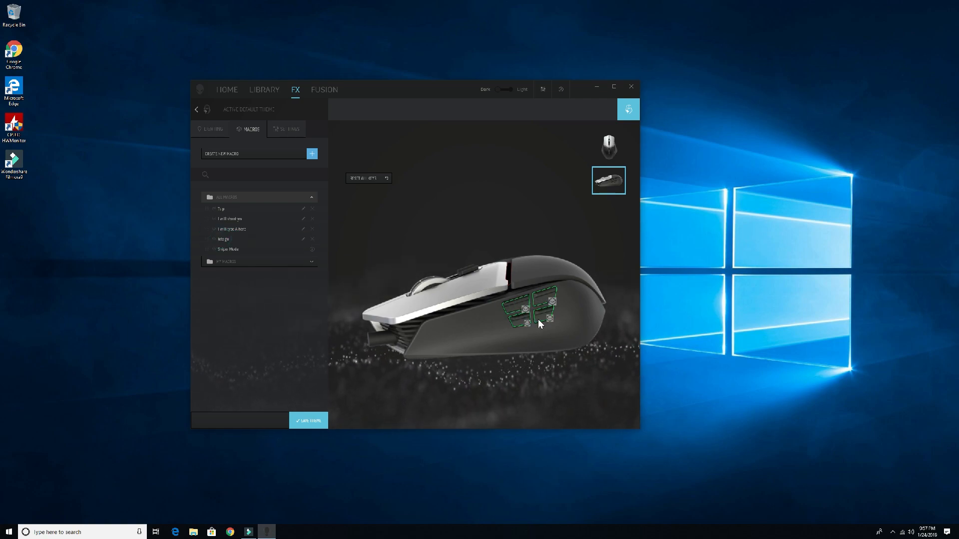
click(308, 420)
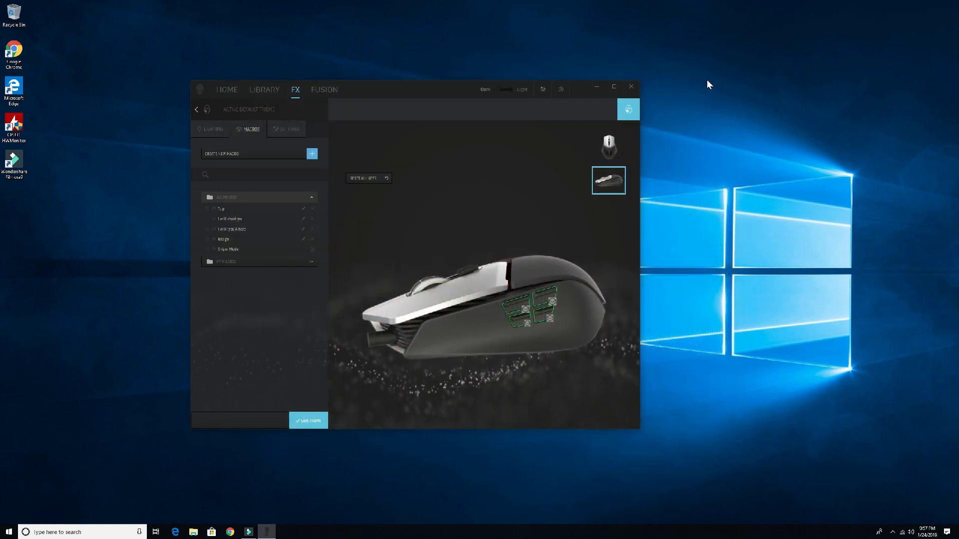
mouse_move(679, 108)
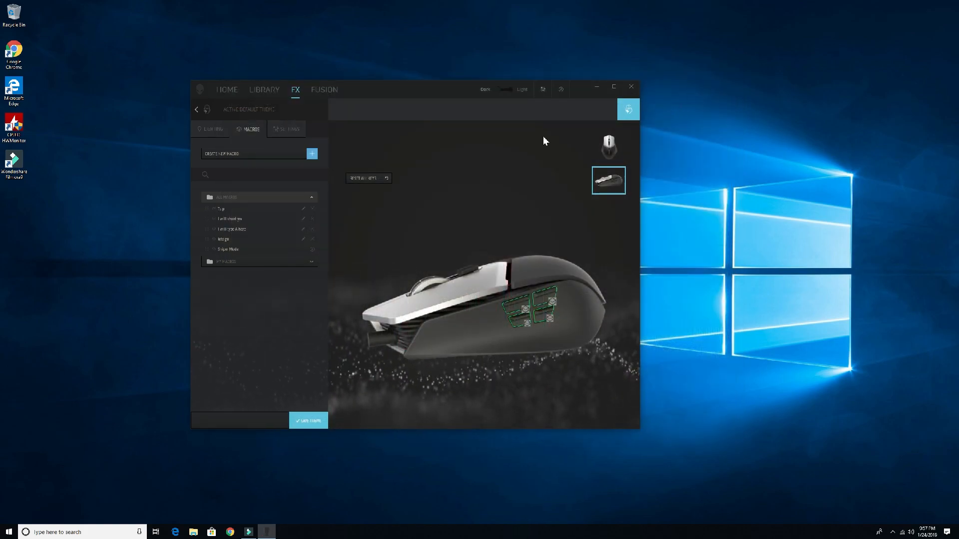
Step: Open Notepad and test the side-button macros, producing 'Leave me alone, I am busy, I will shoot you dead'
text(note)
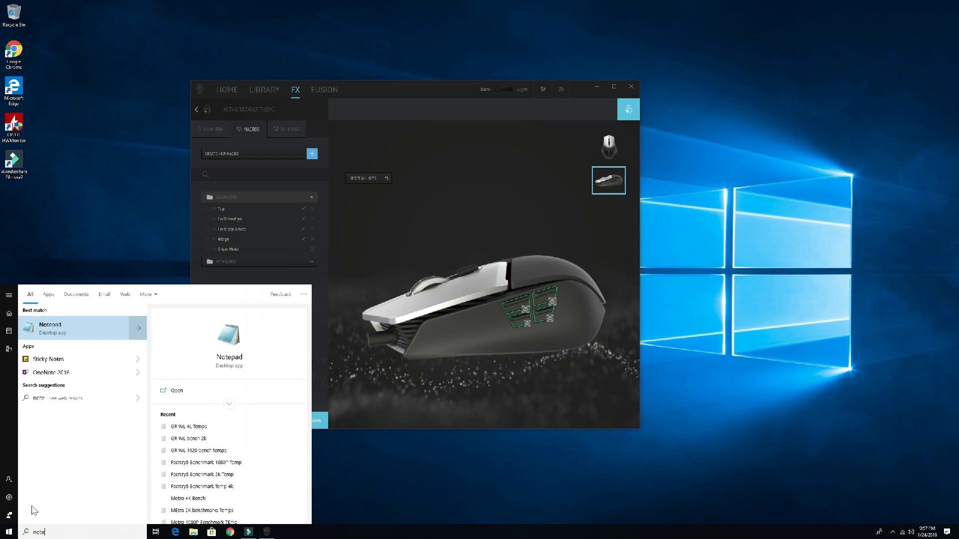
click(50, 327)
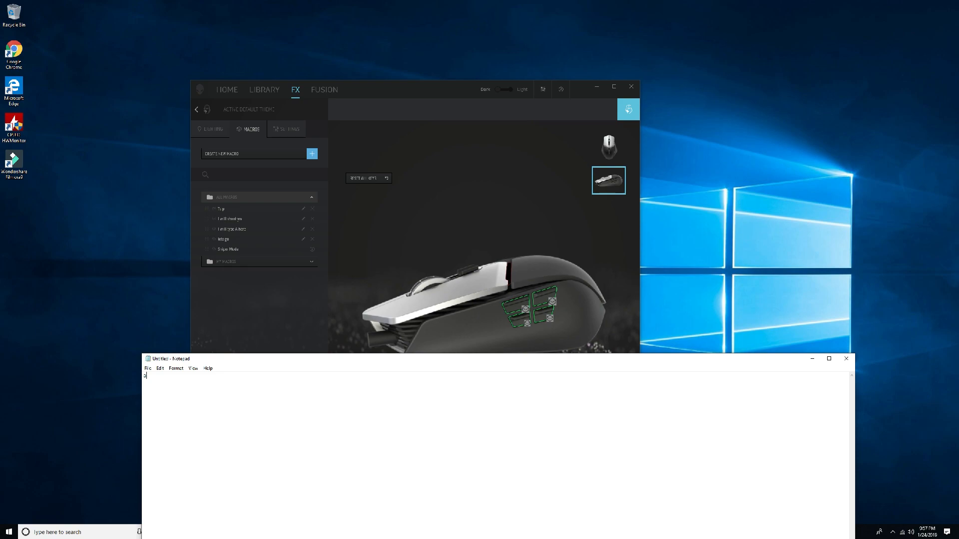
text(Leave me alone, I am busy, I will shoot you dead)
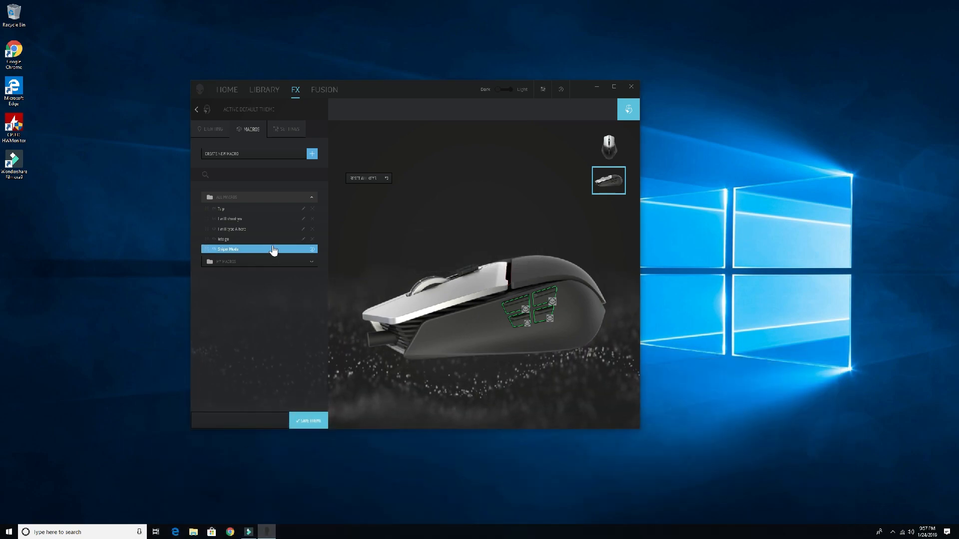
Step: Open another new-macro form set to the recorded Macro type
click(311, 154)
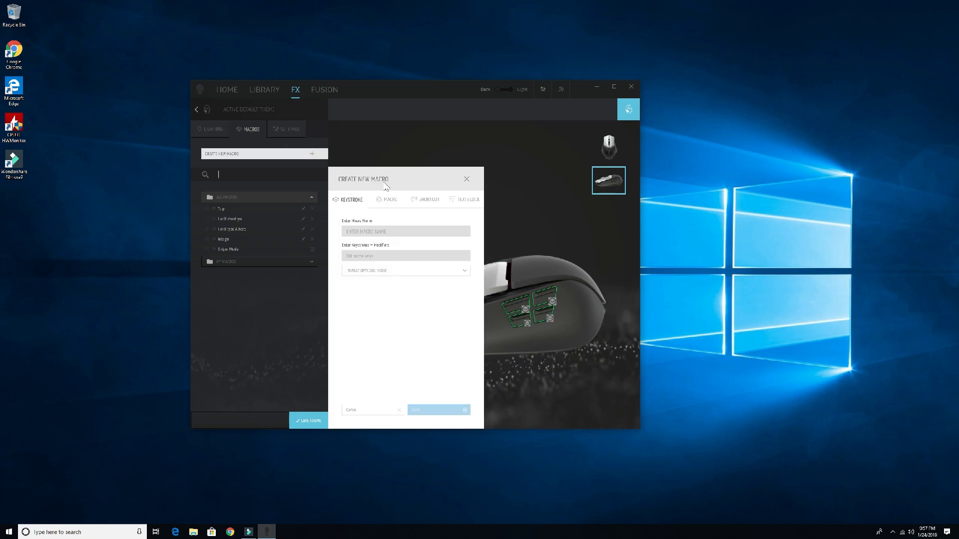
click(389, 199)
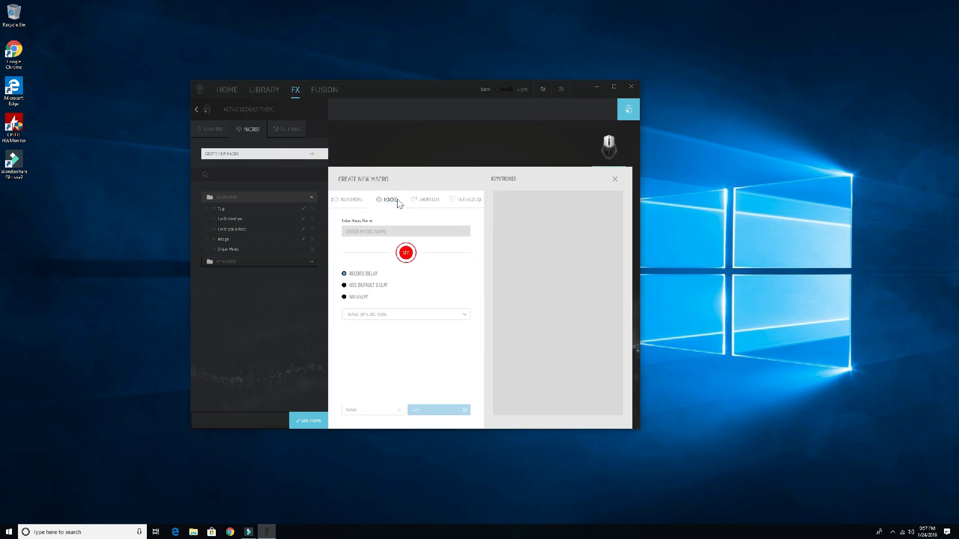